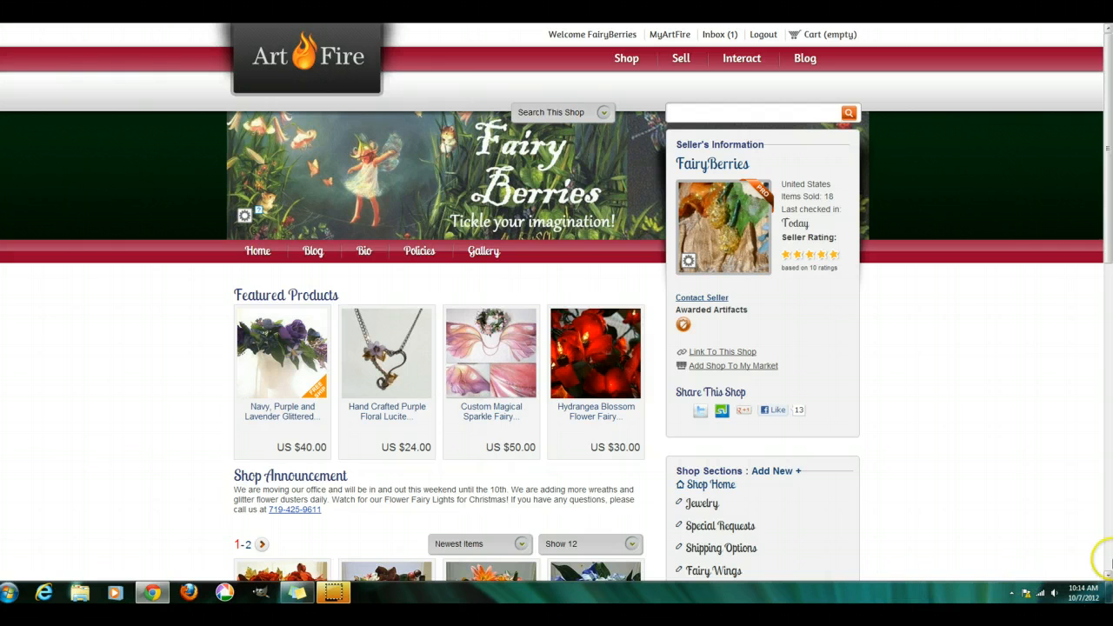
Step: Scroll down the shop page to reach the Theme box with the Toggle Themer control
scroll(down, 3)
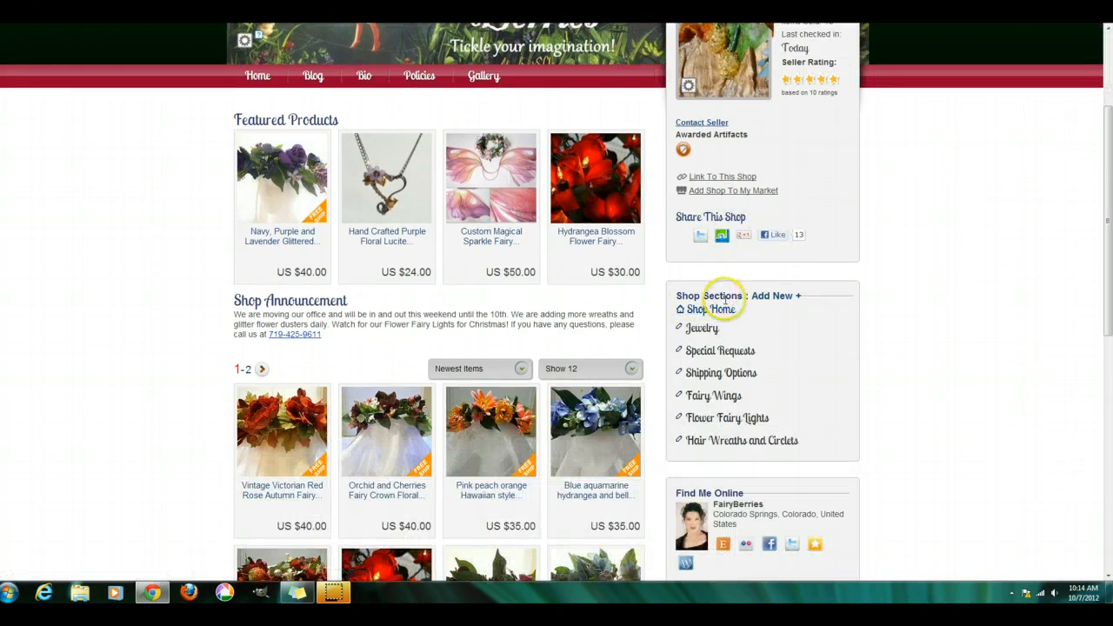
scroll(down, 3)
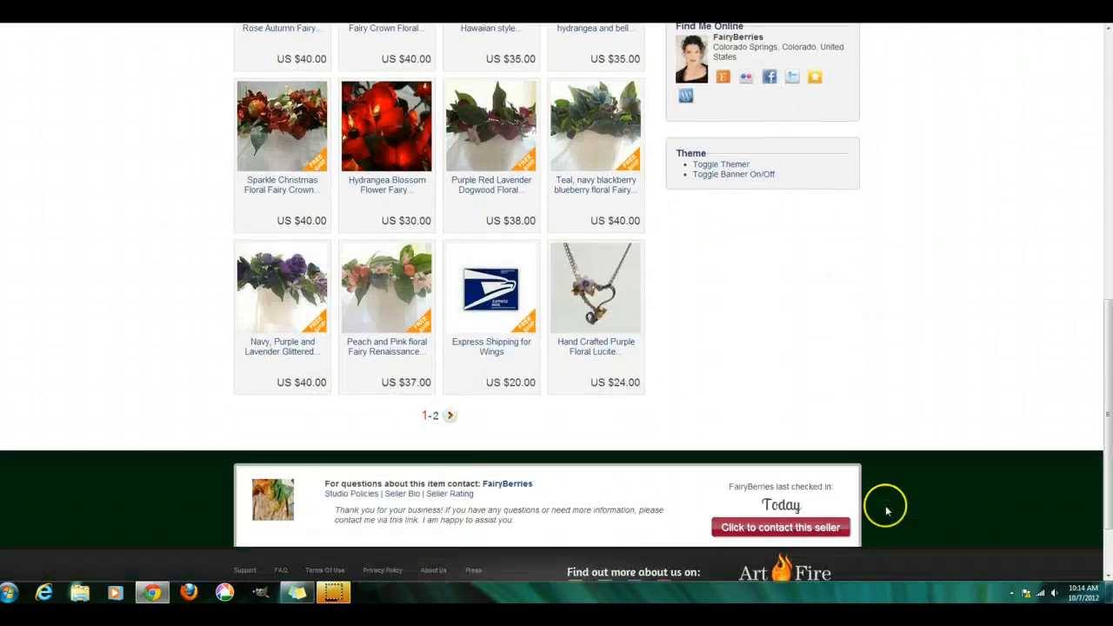
scroll(up, 3)
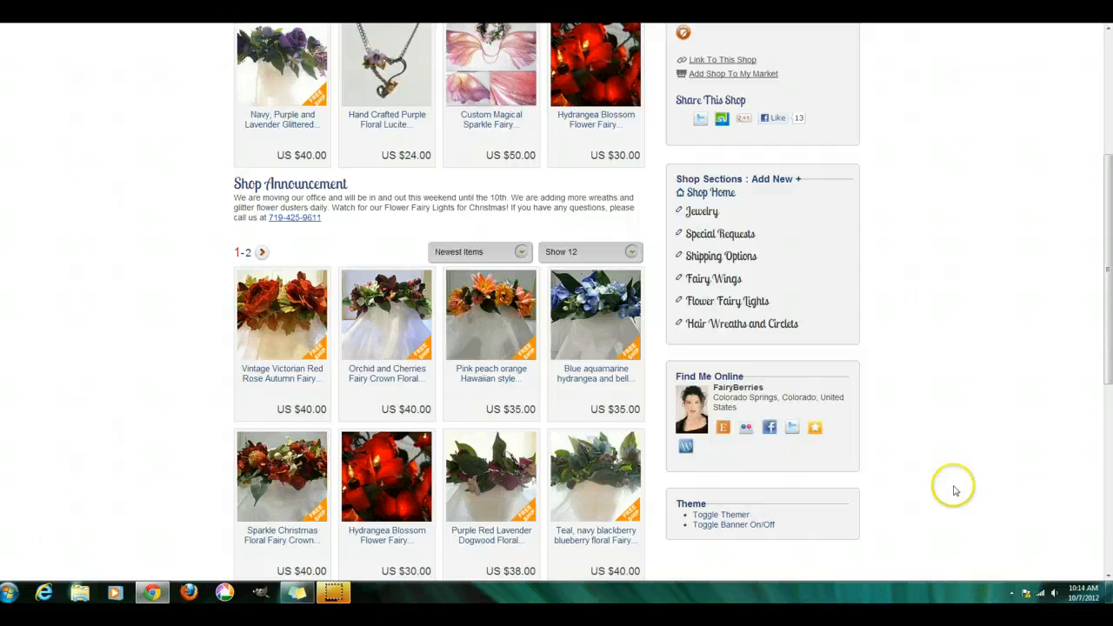
mouse_move(914, 455)
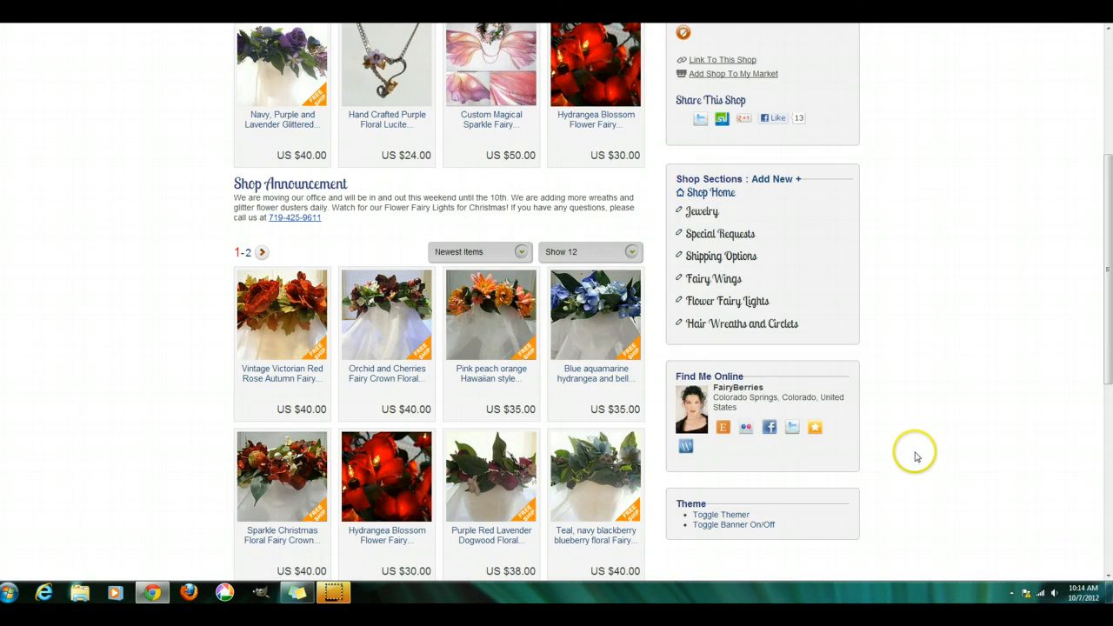
mouse_move(740, 483)
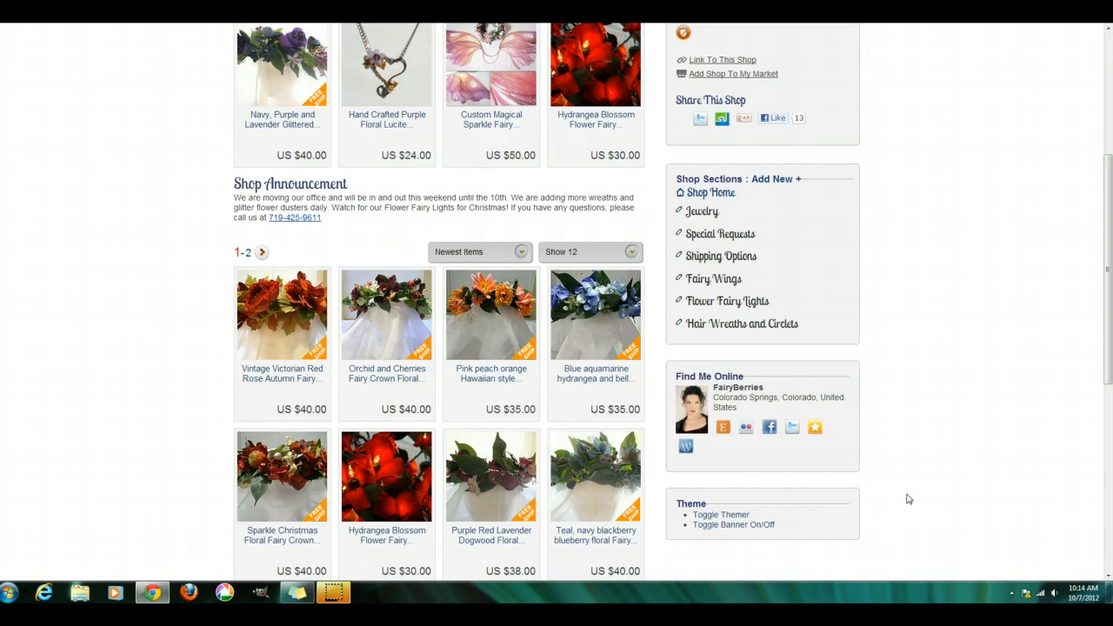
mouse_move(931, 494)
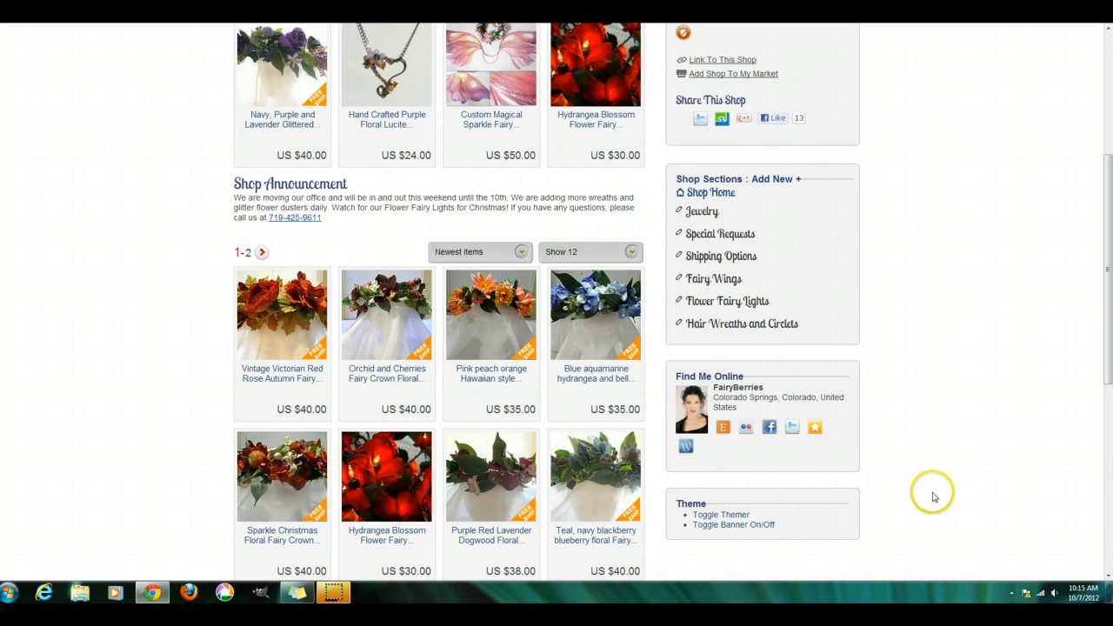
mouse_move(888, 504)
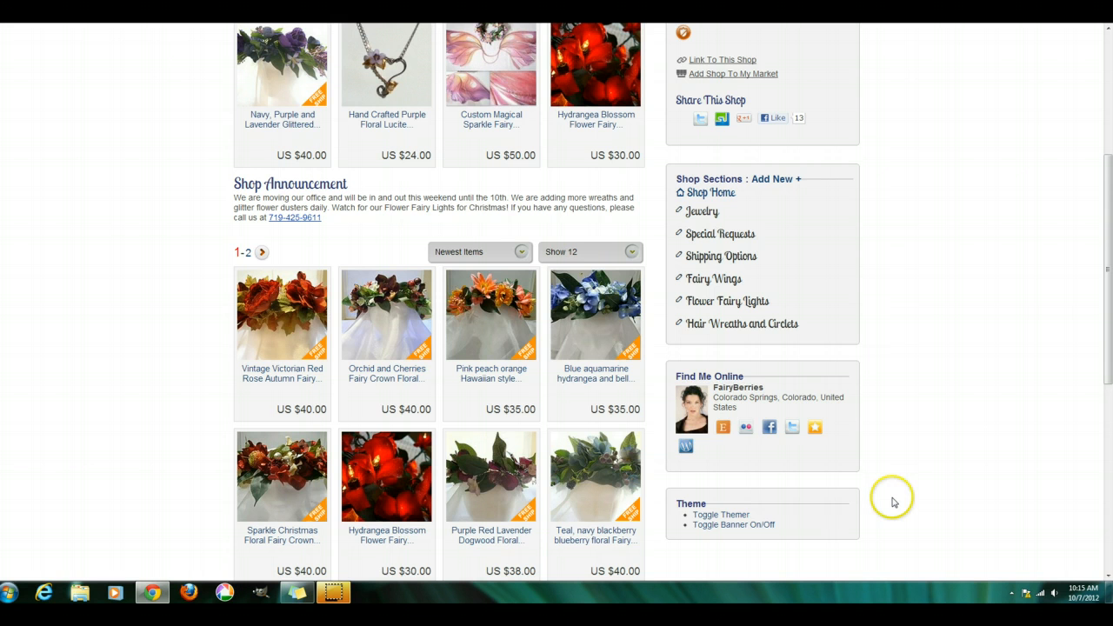
mouse_move(890, 501)
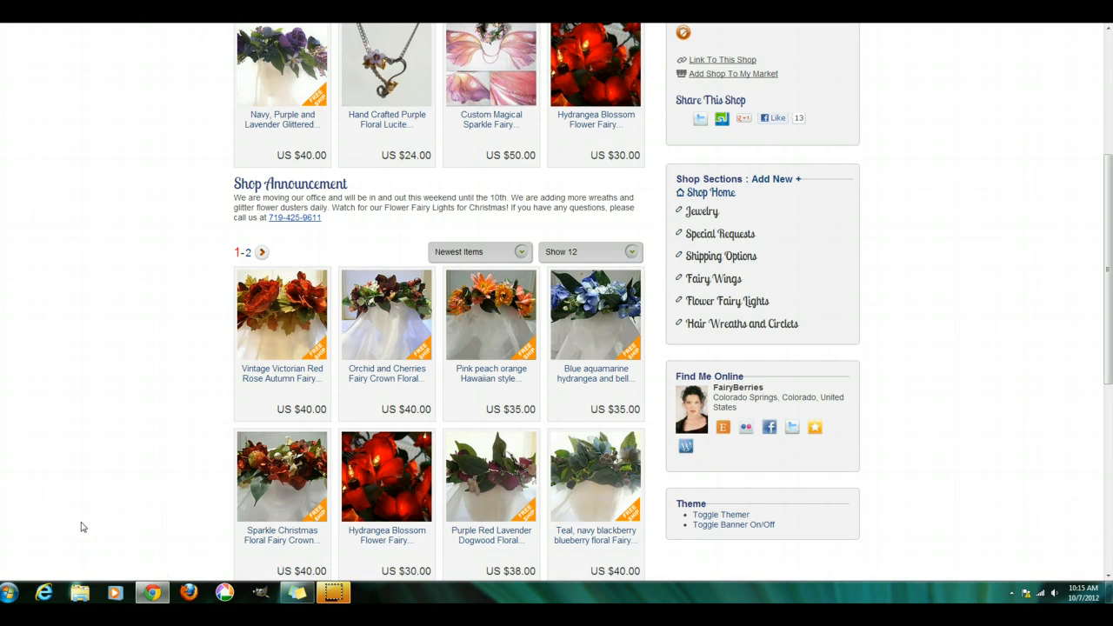
mouse_move(925, 500)
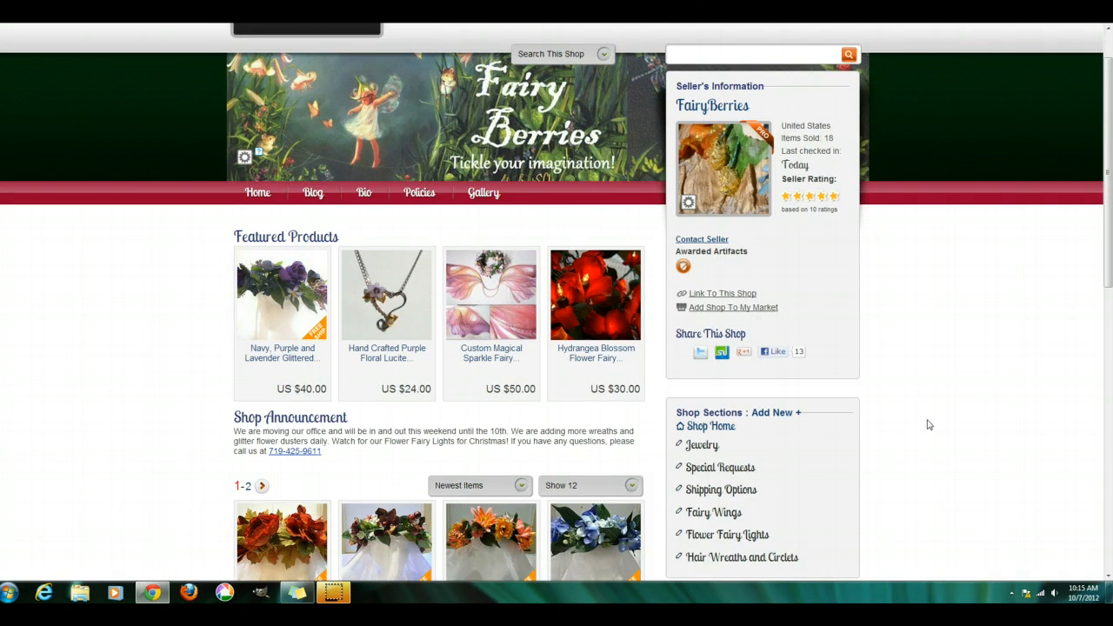
scroll(down, 3)
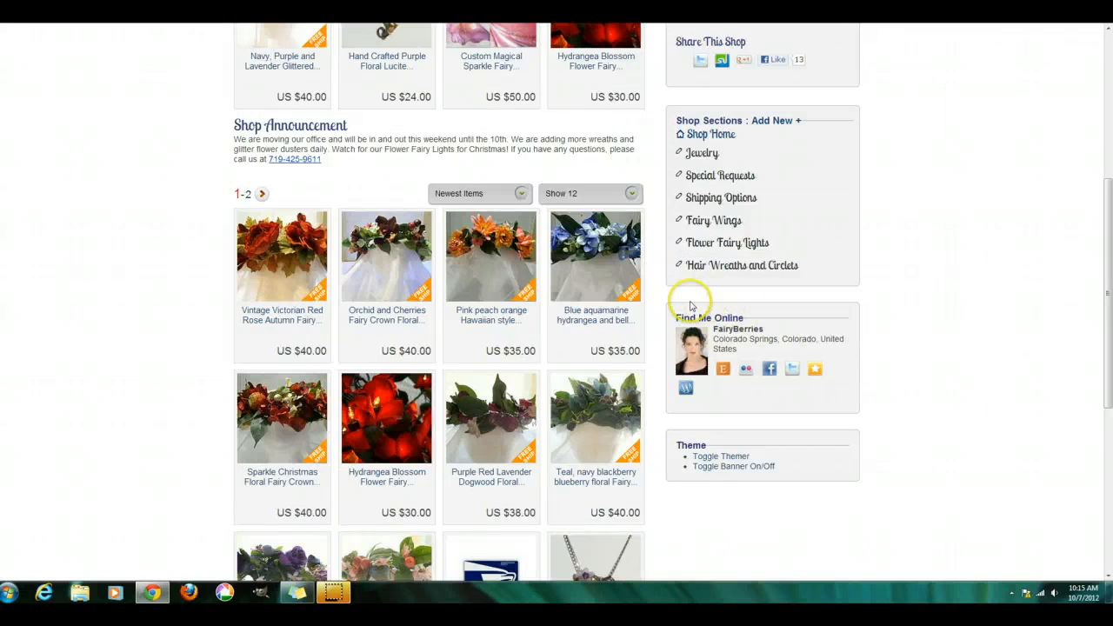
mouse_move(695, 442)
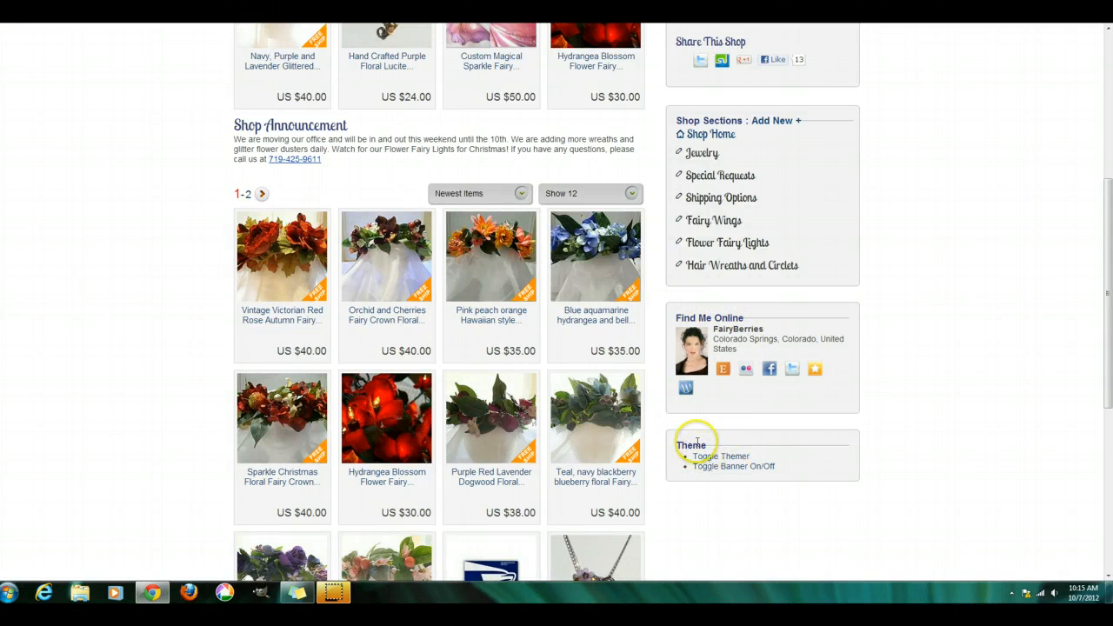
mouse_move(691, 445)
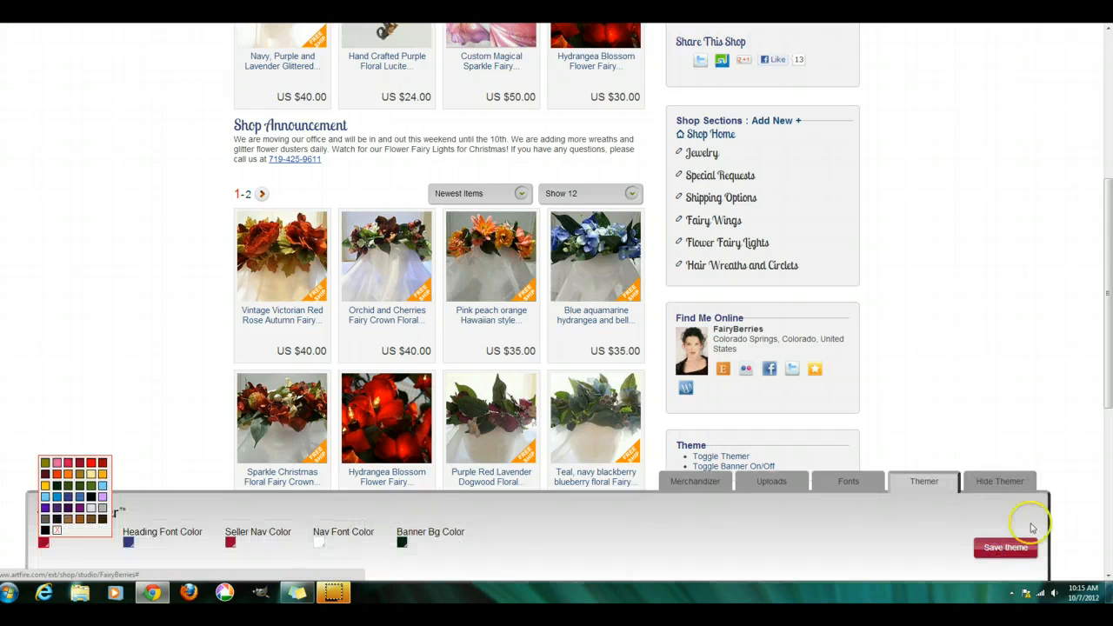
scroll(down, 3)
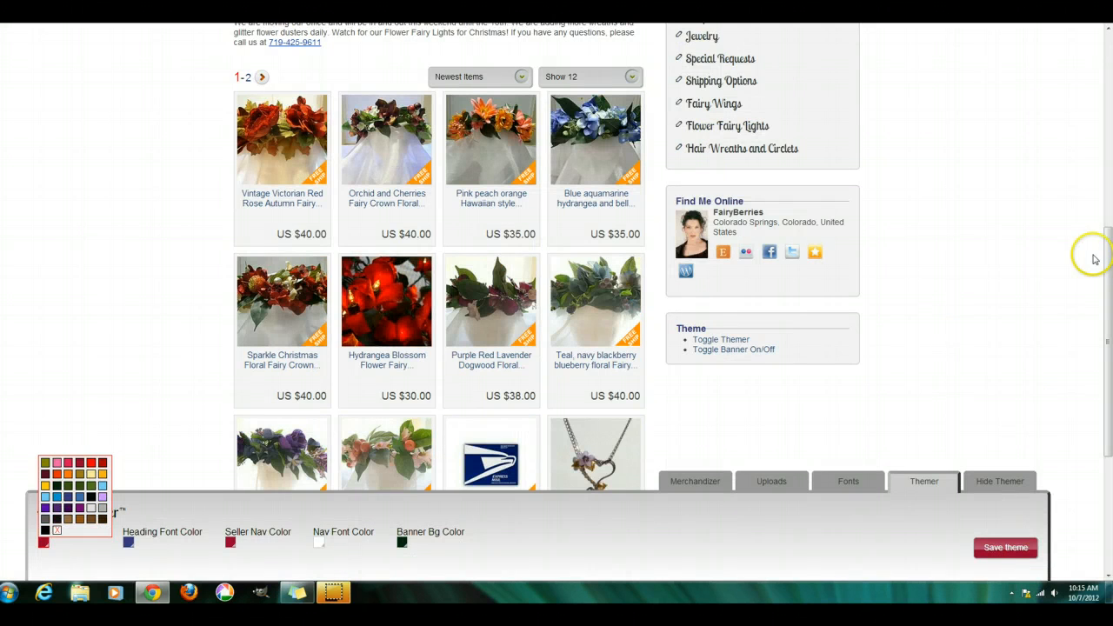
scroll(down, 3)
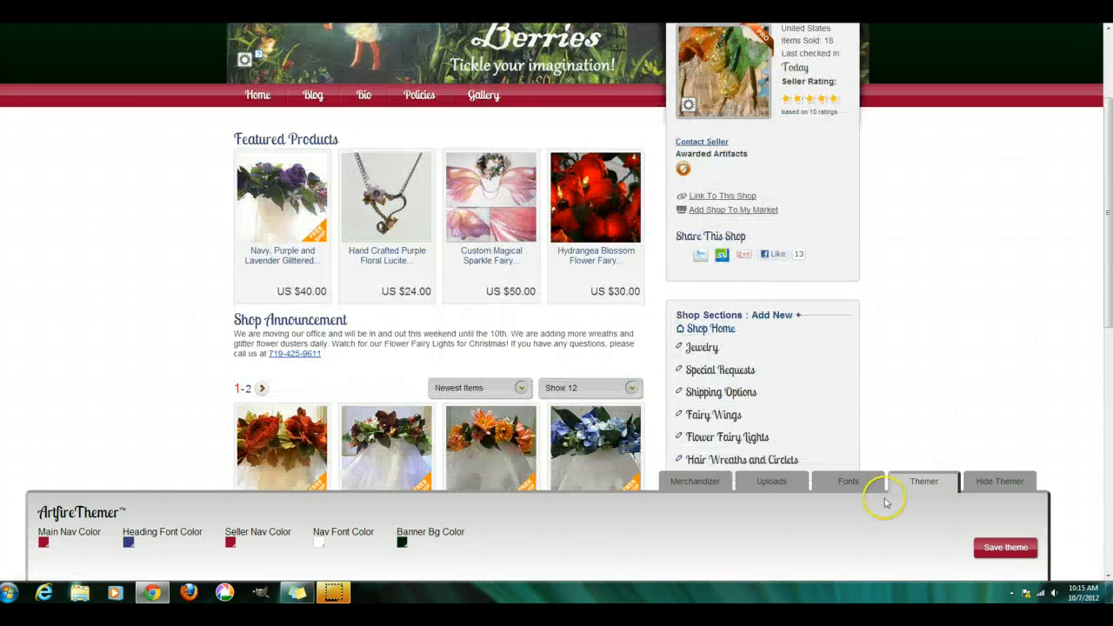
mouse_move(52, 513)
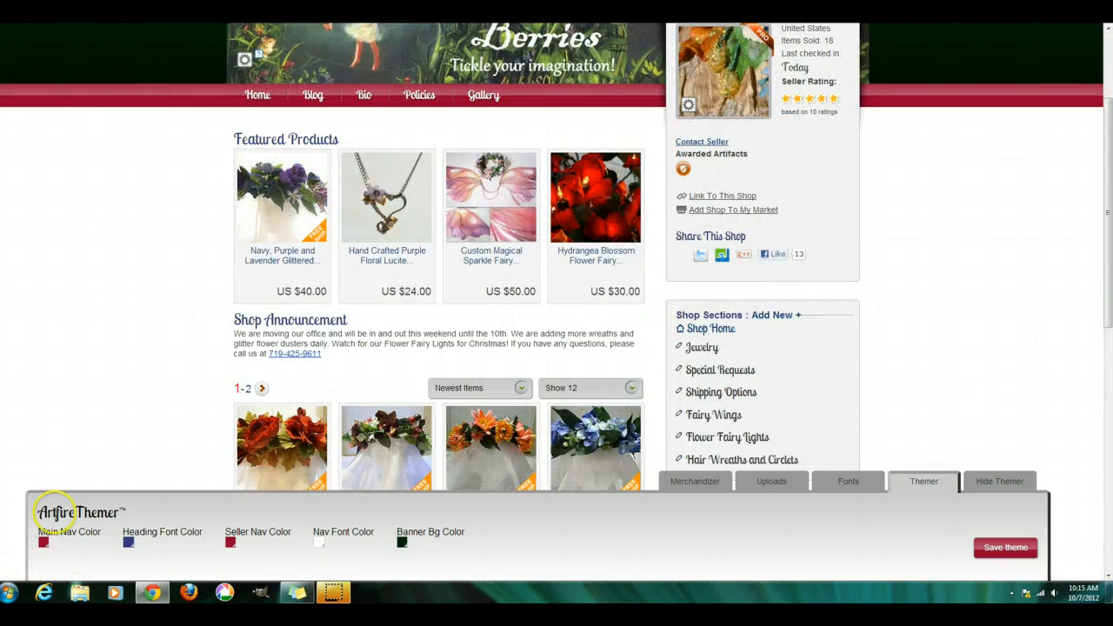
click(42, 542)
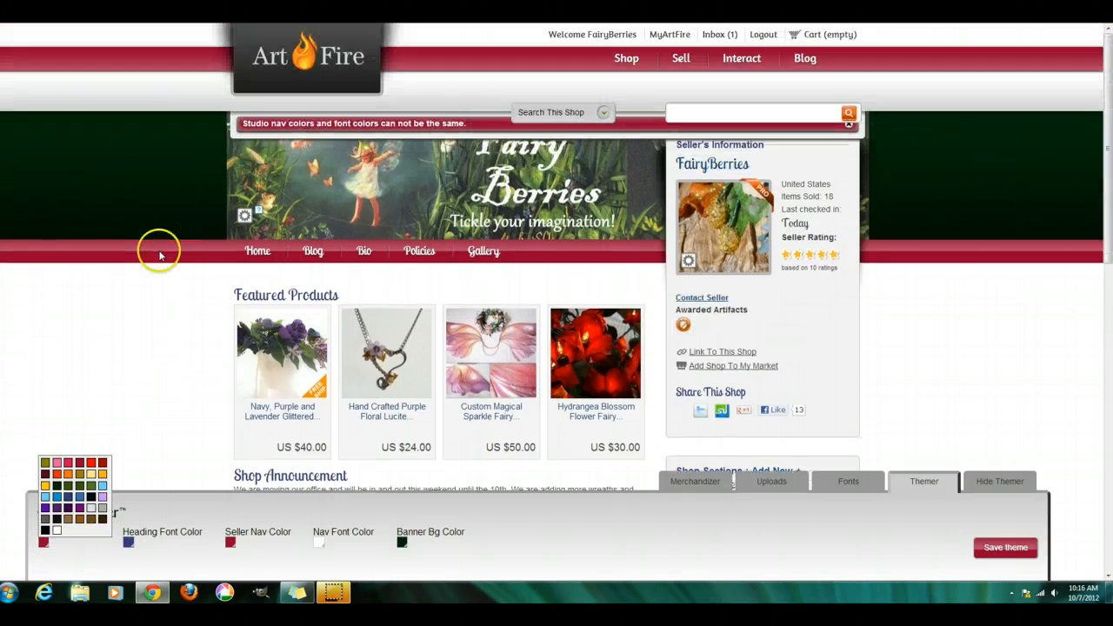
mouse_move(159, 75)
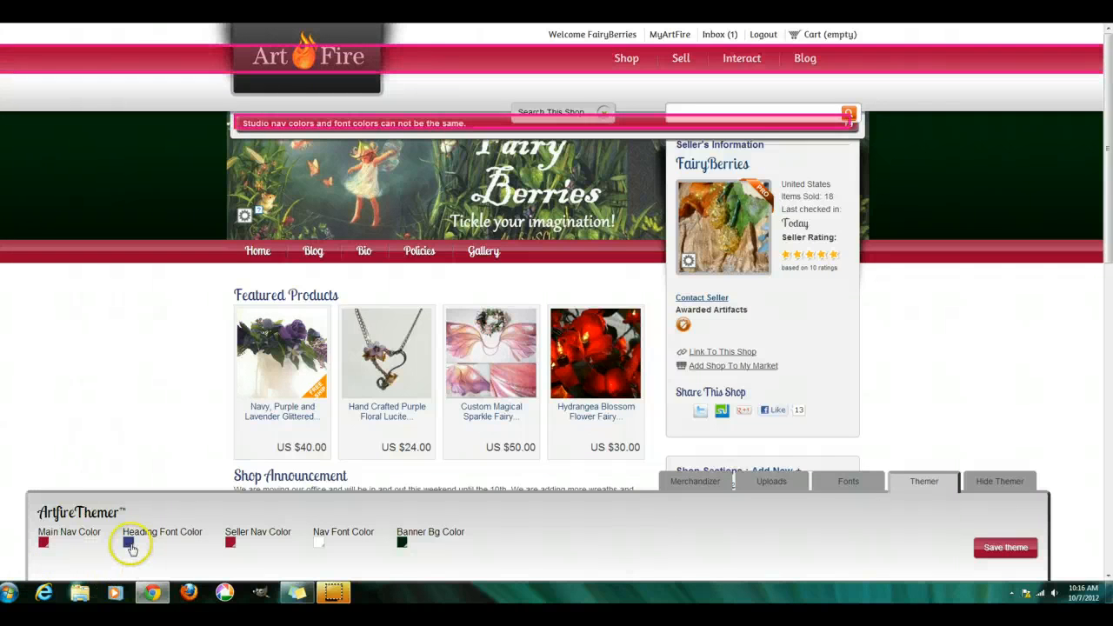
click(129, 543)
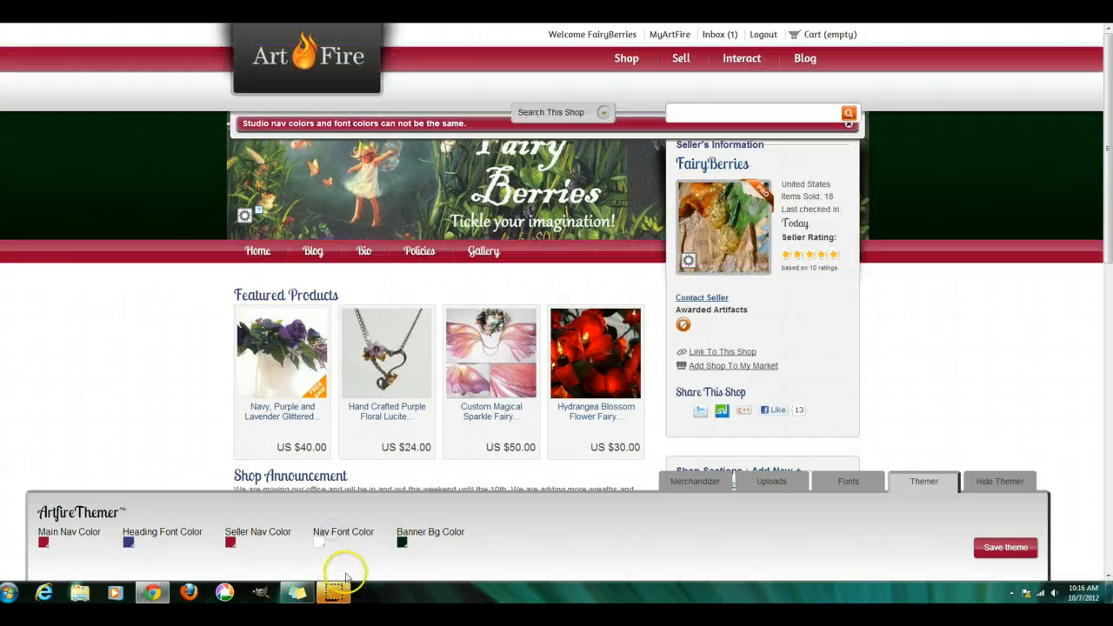
mouse_move(341, 567)
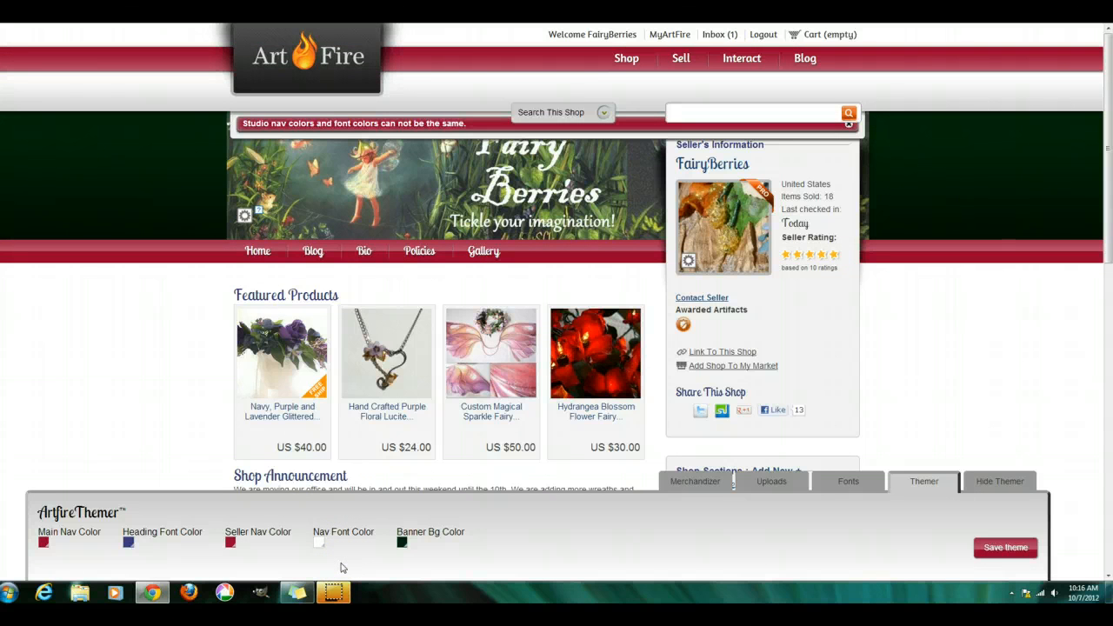
click(320, 532)
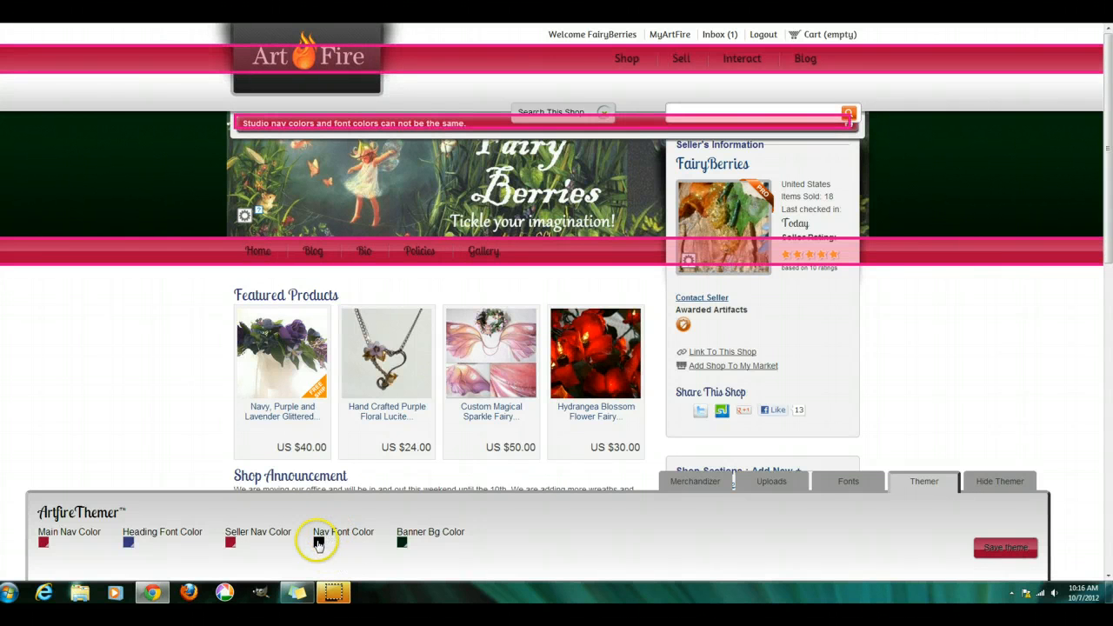
click(318, 543)
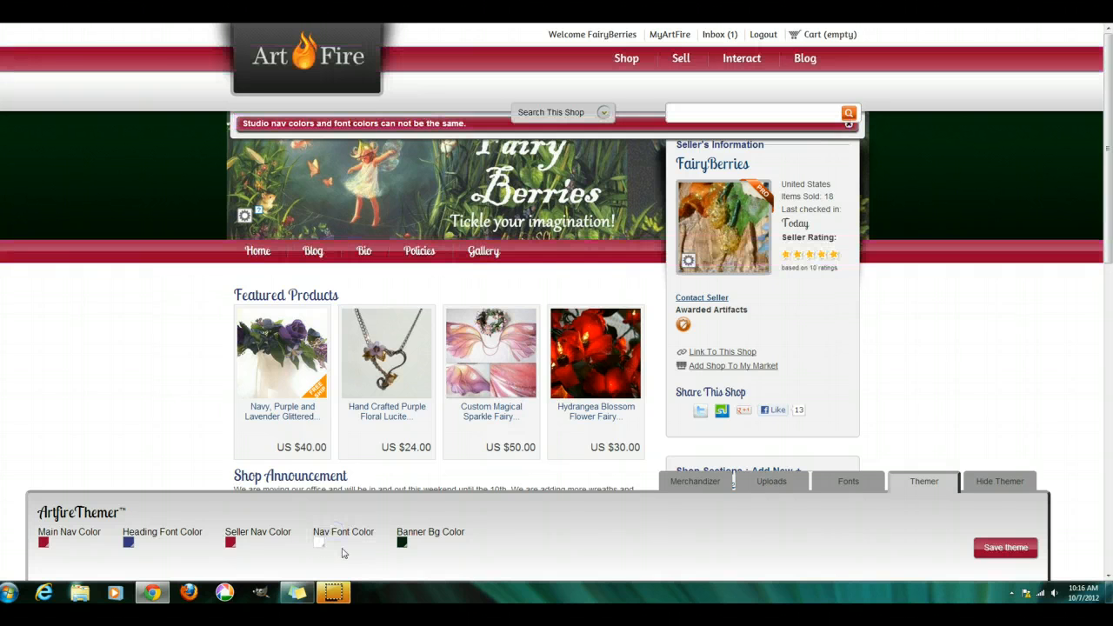
click(400, 542)
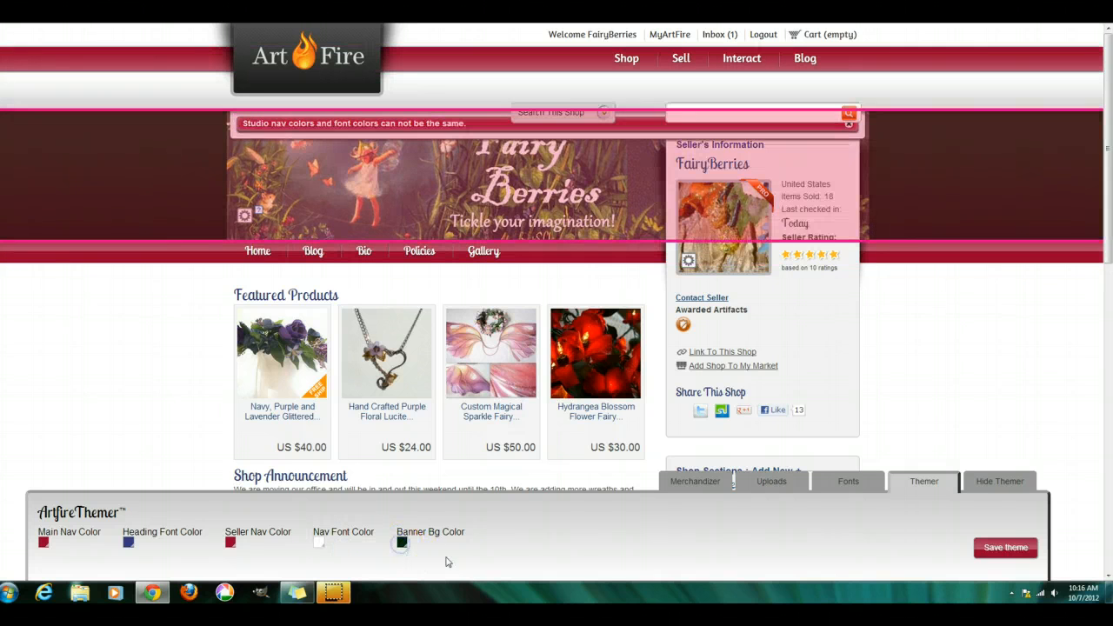
click(399, 542)
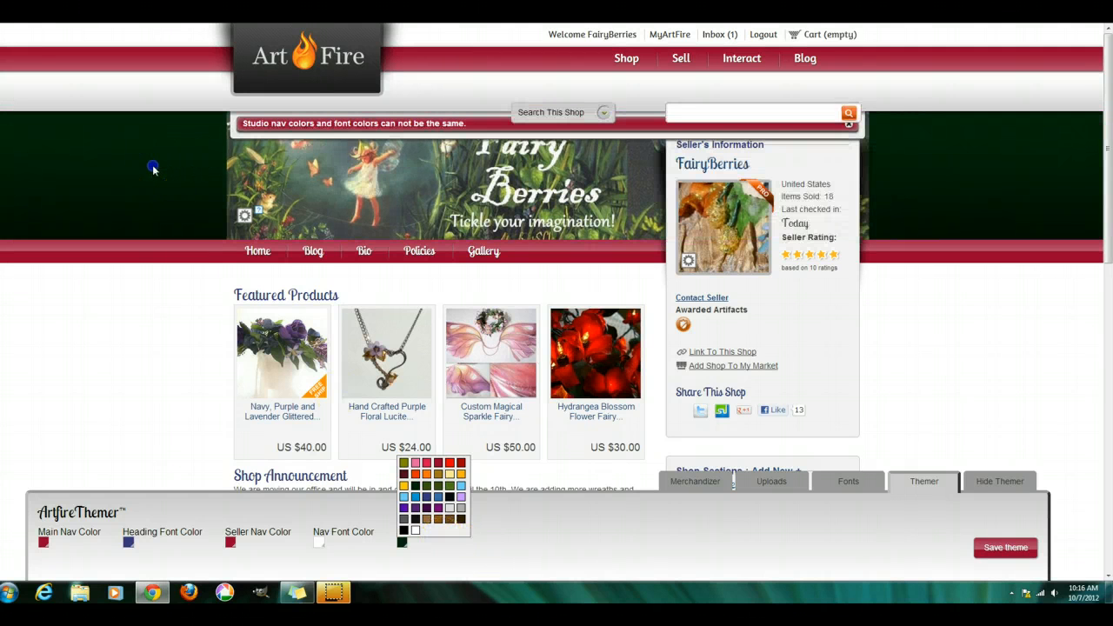
mouse_move(860, 535)
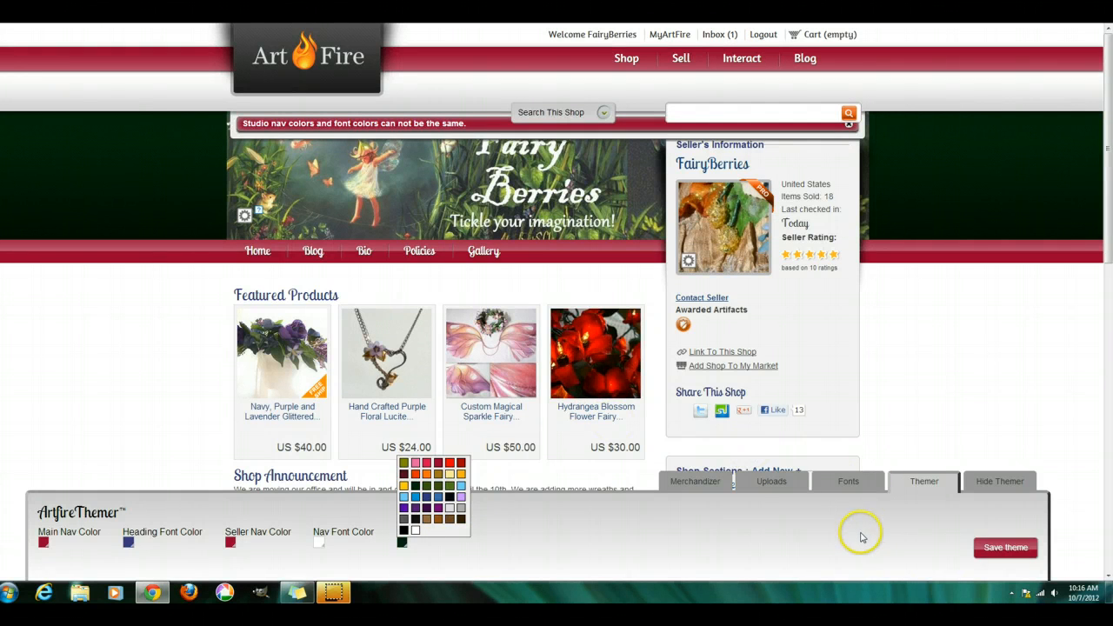
Step: Show the Merchandizer settings, briefly hiding then re-showing the shop sections list
click(696, 480)
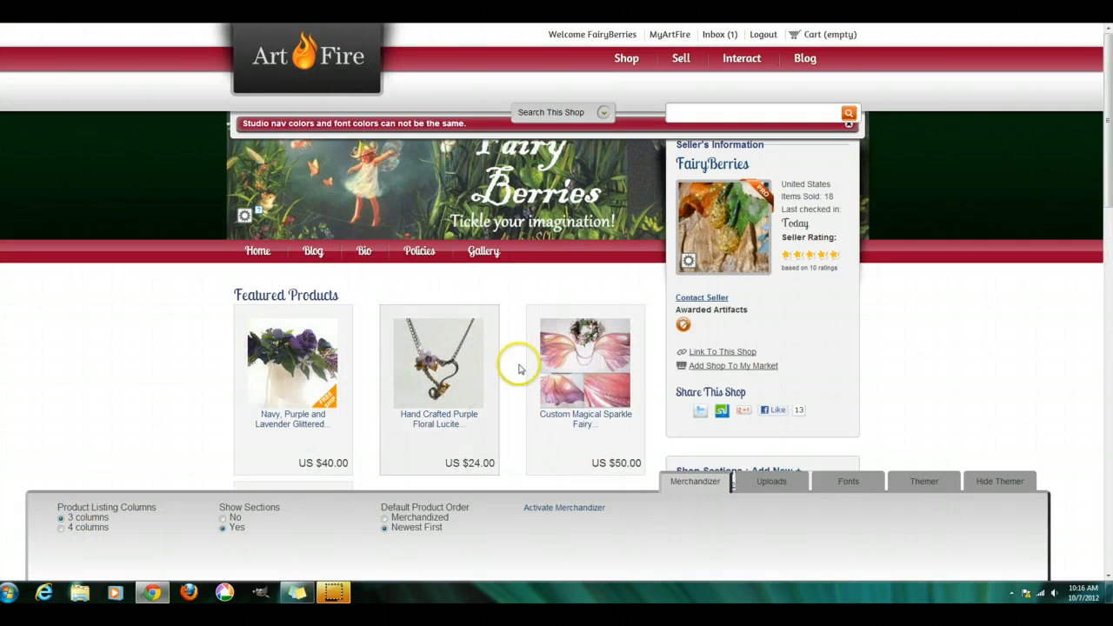
scroll(down, 3)
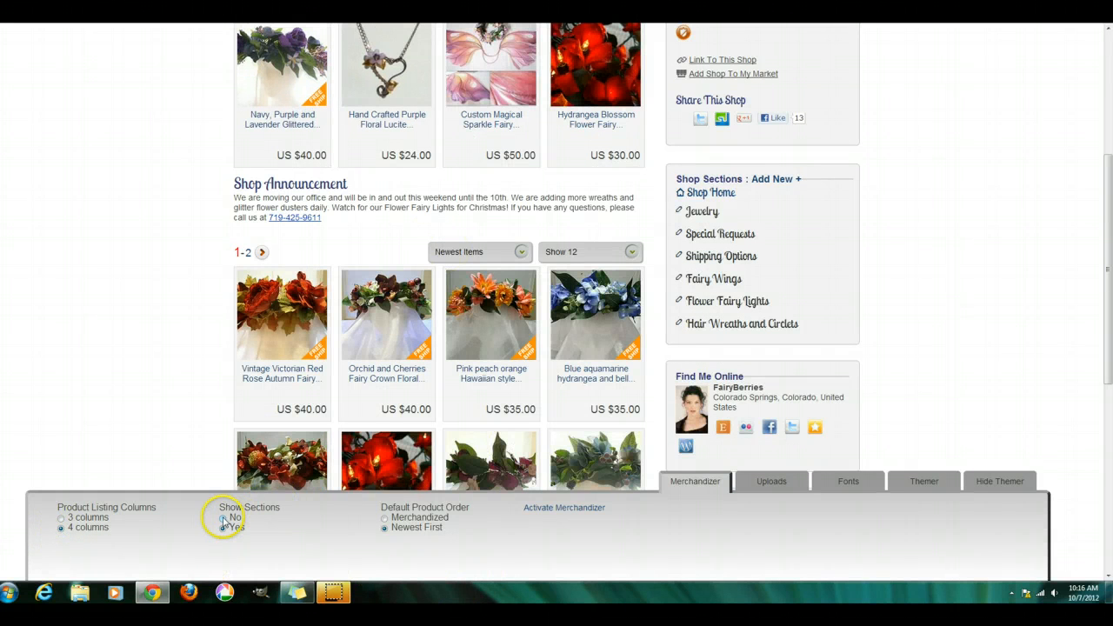
click(222, 518)
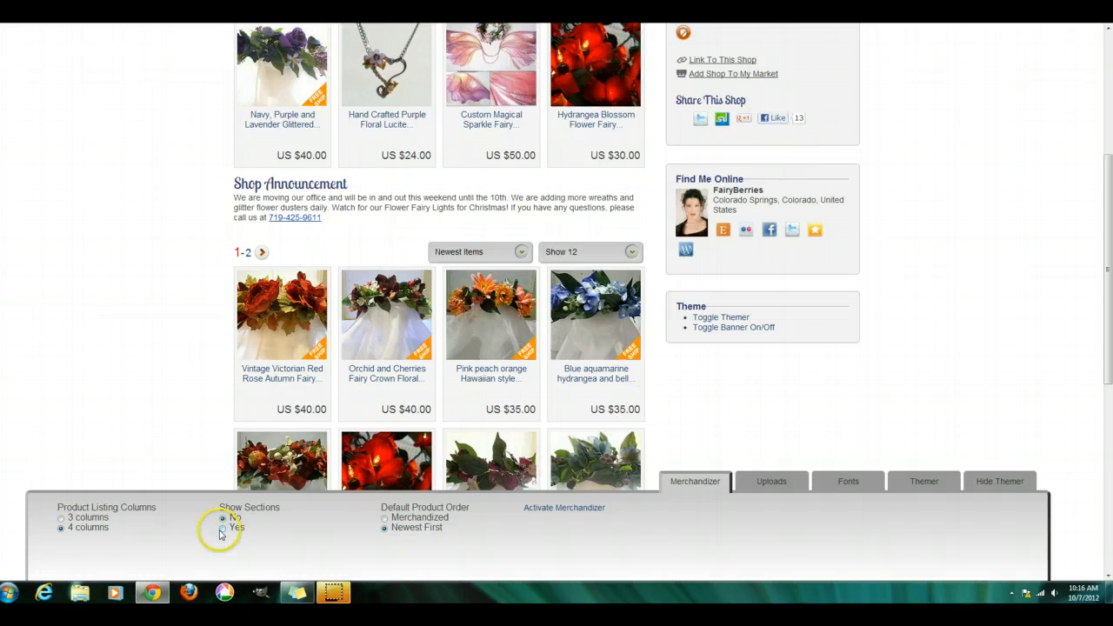
click(223, 527)
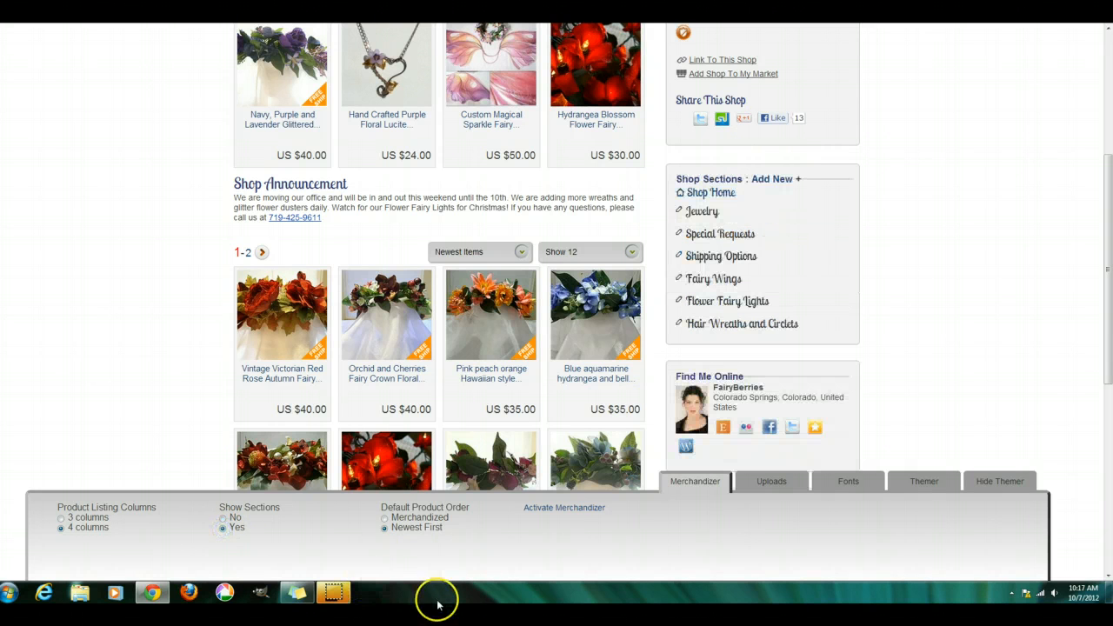
click(384, 518)
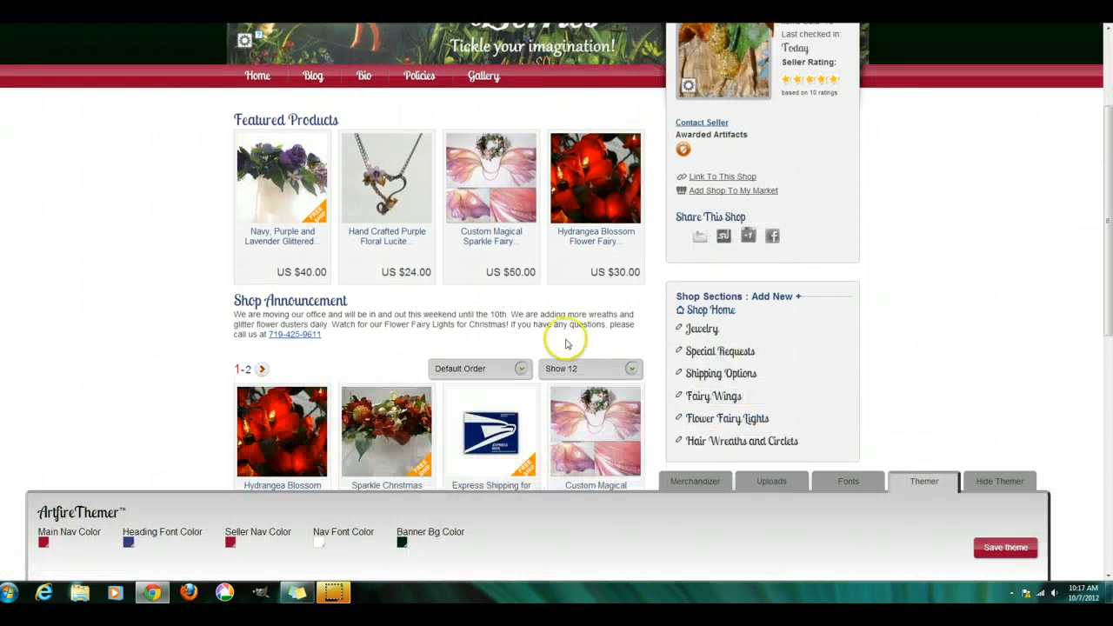
mouse_move(386, 431)
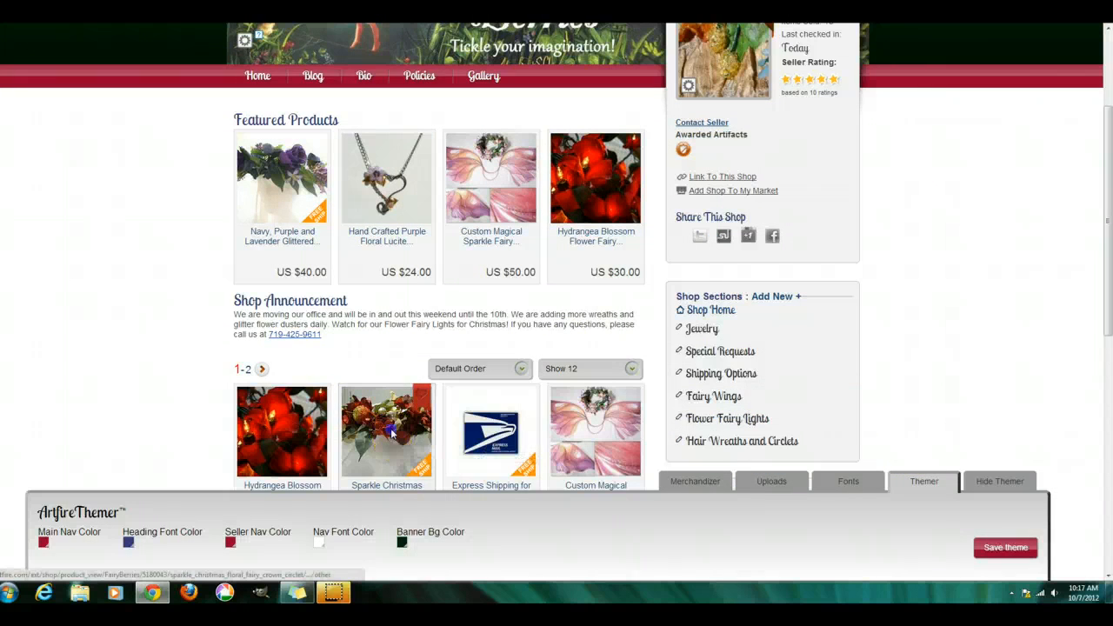
Step: View the Sparkle Christmas Floral Fairy Crown Circlet listing and return to its merchandising options
click(386, 431)
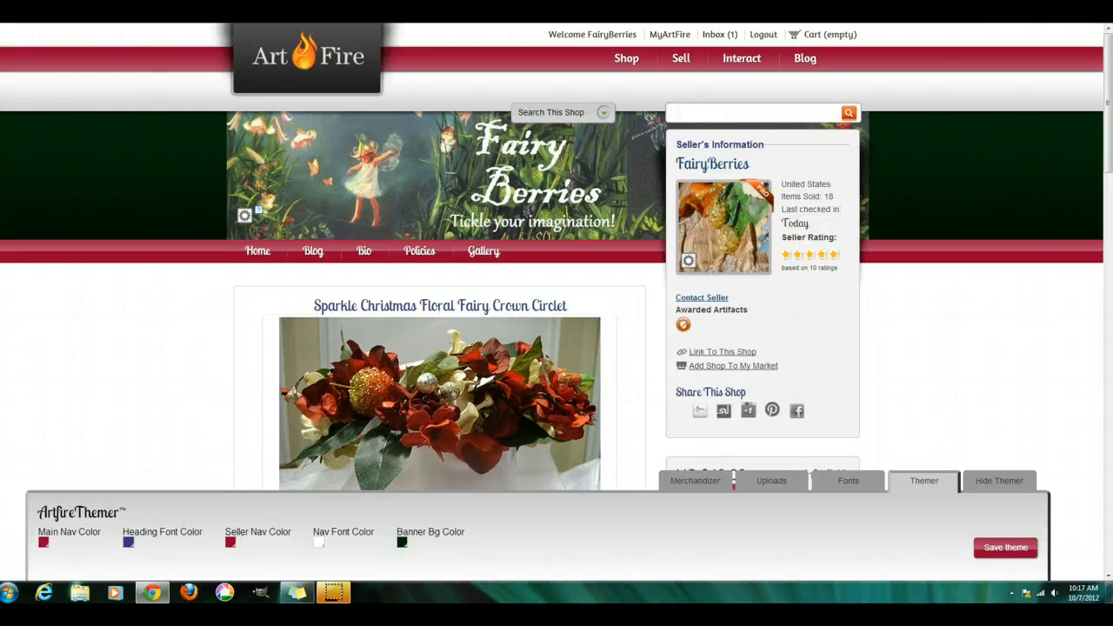
scroll(down, 3)
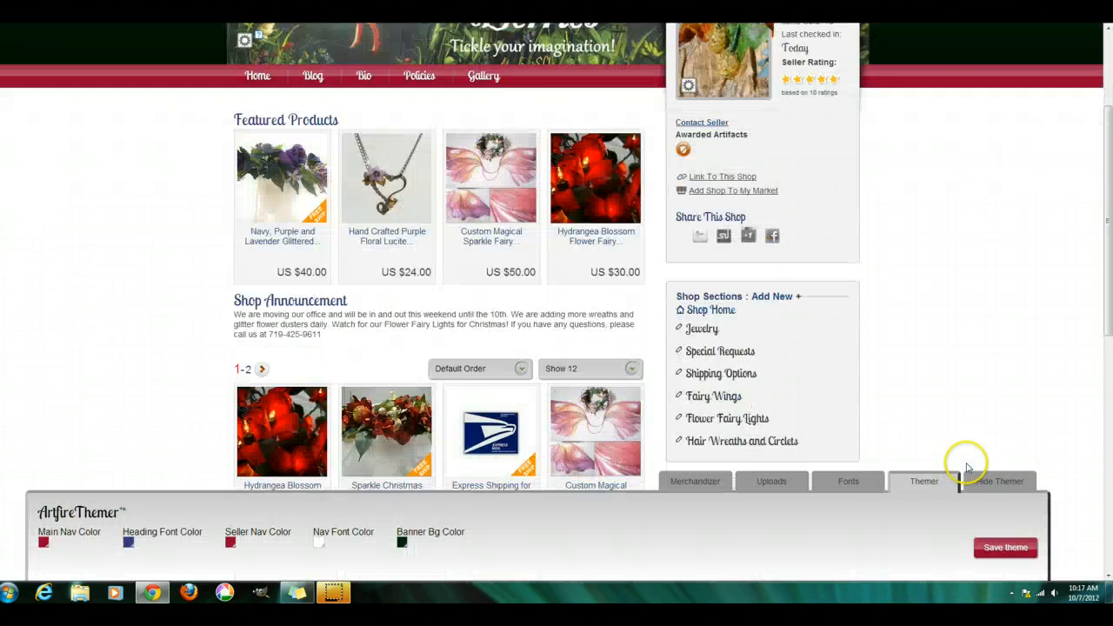
click(696, 480)
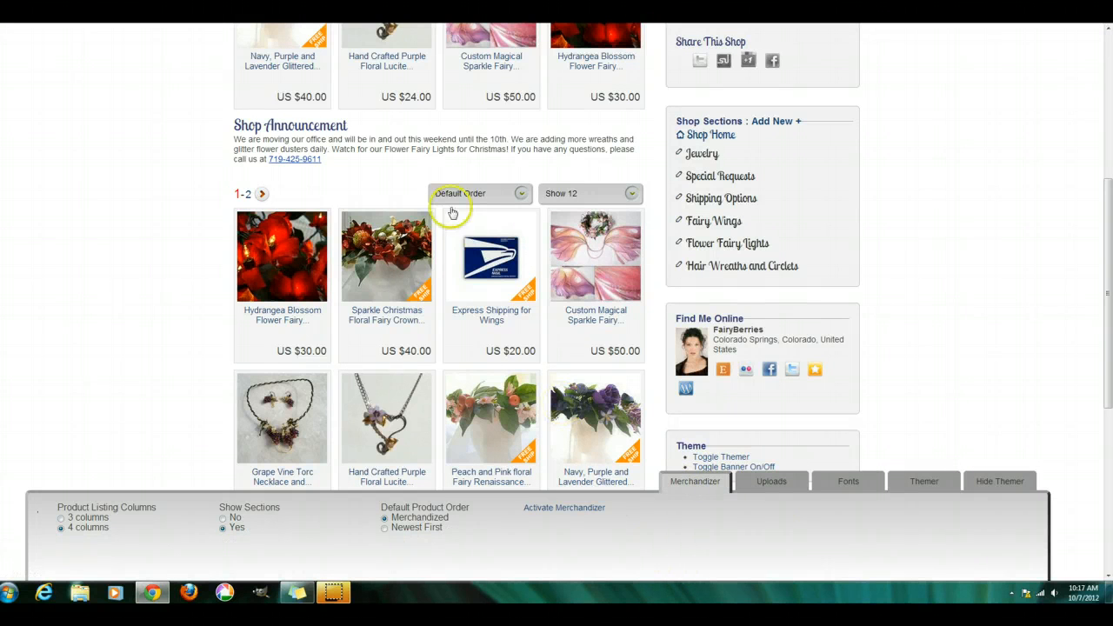
mouse_move(591, 530)
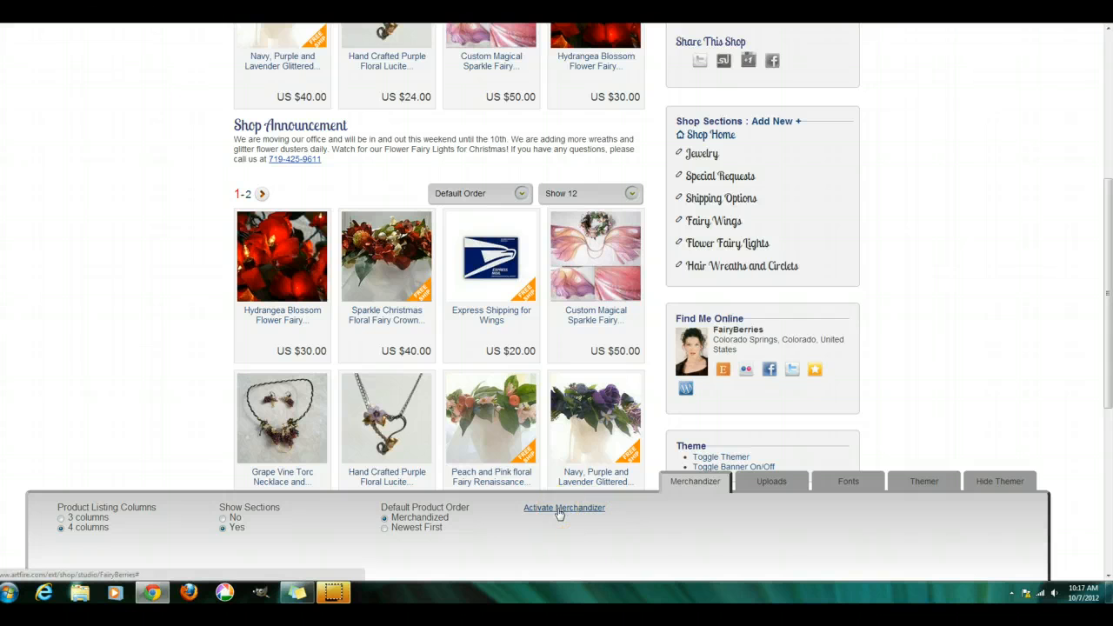
Step: Activate the Studio Merchandizer, place Vintage Victorian Red Rose Autumn Fairy second, and reload the shop
scroll(up, 3)
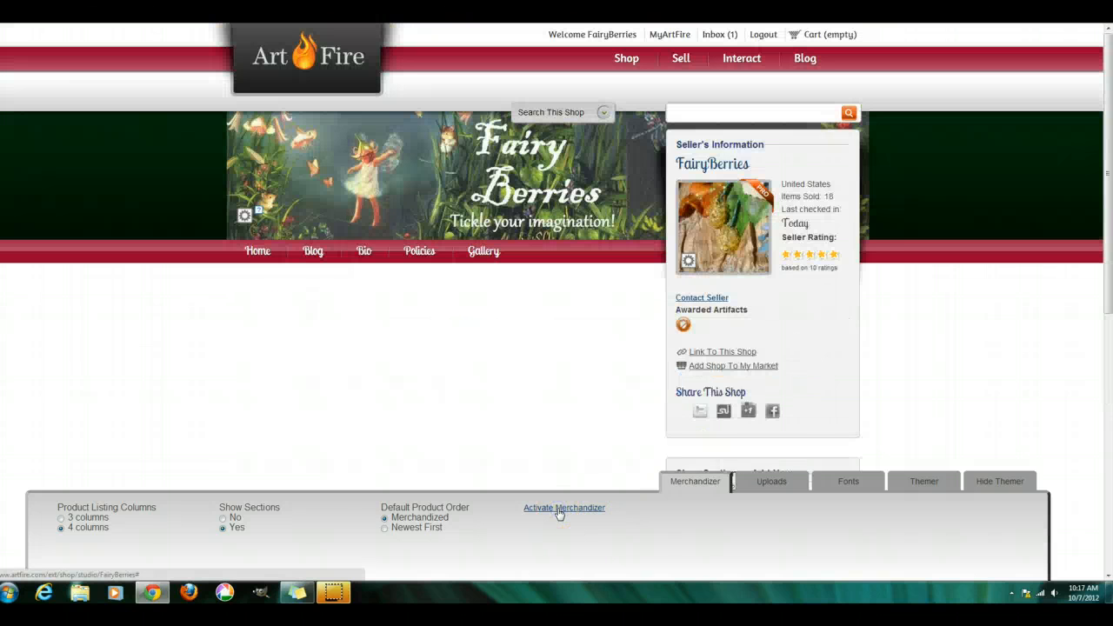
click(563, 508)
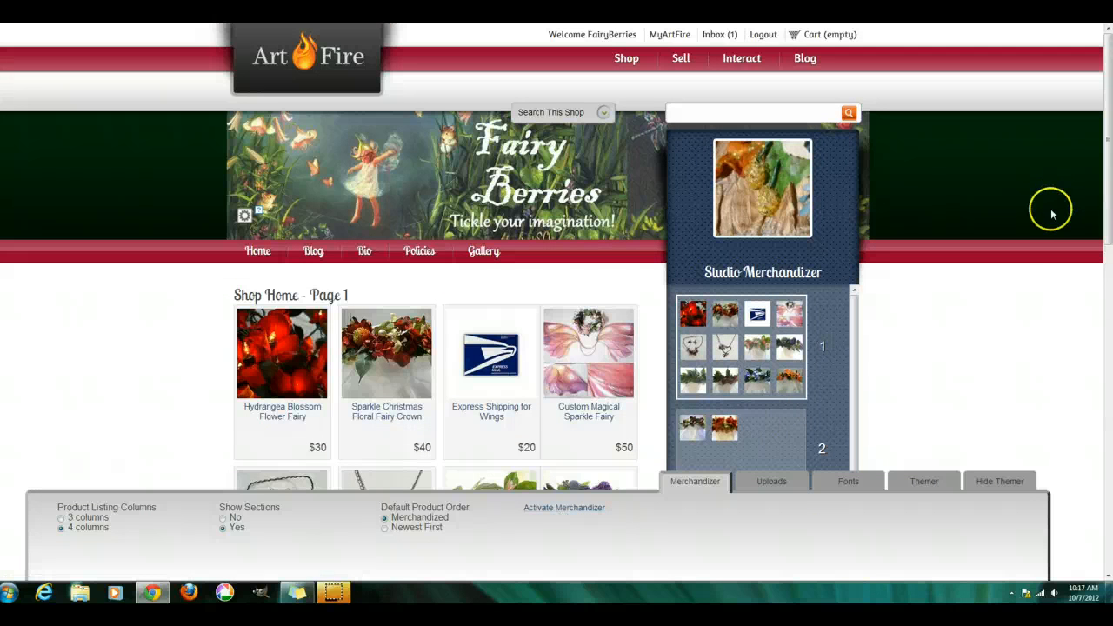
scroll(down, 3)
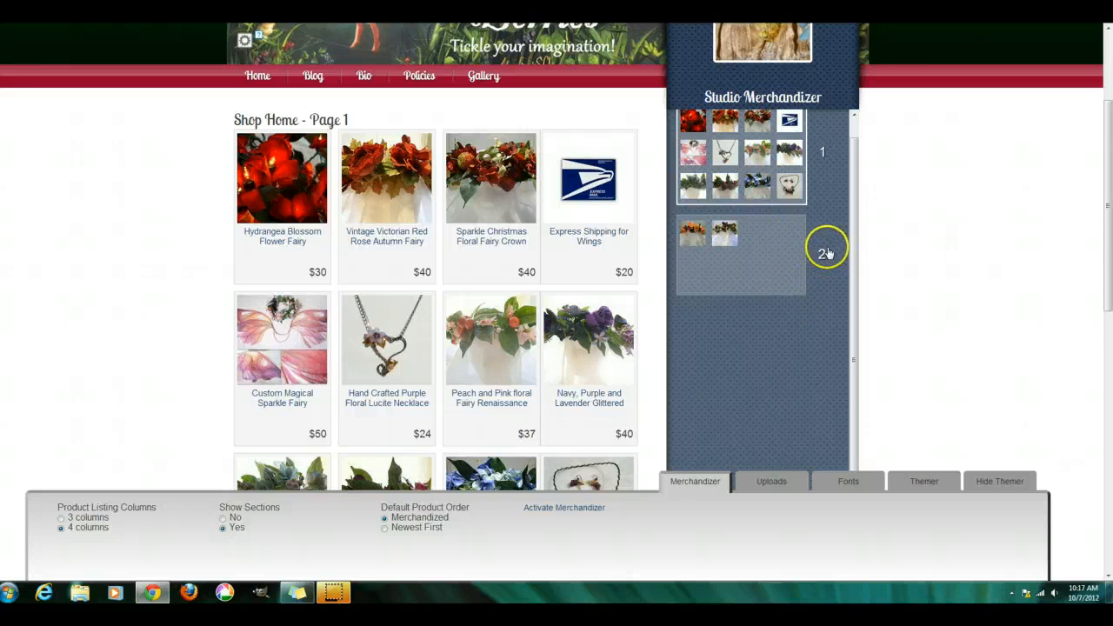
scroll(down, 3)
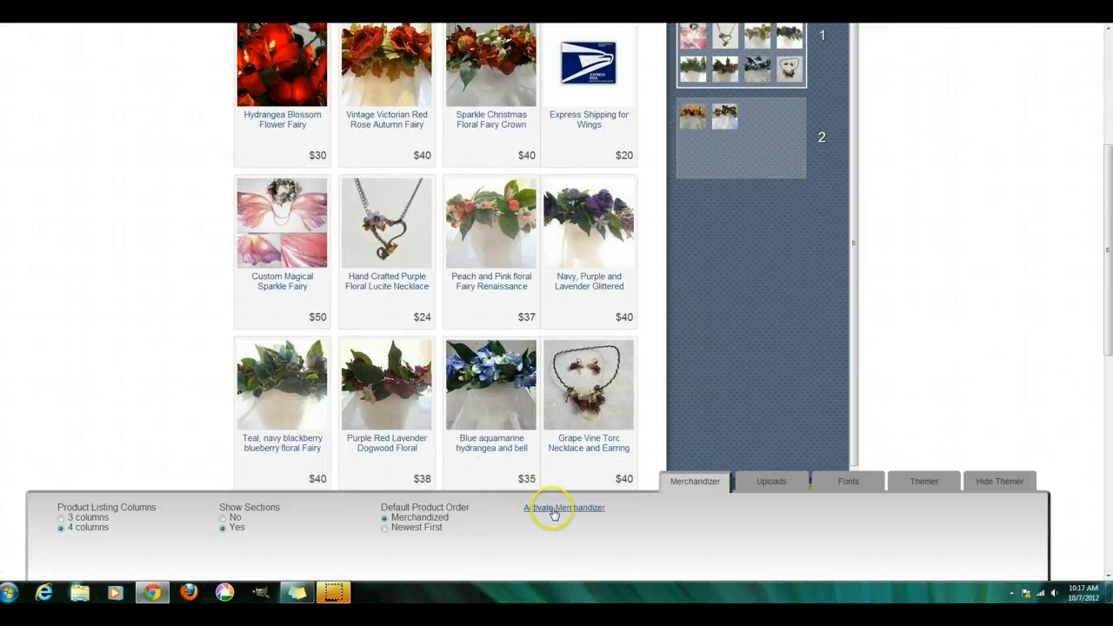
click(563, 508)
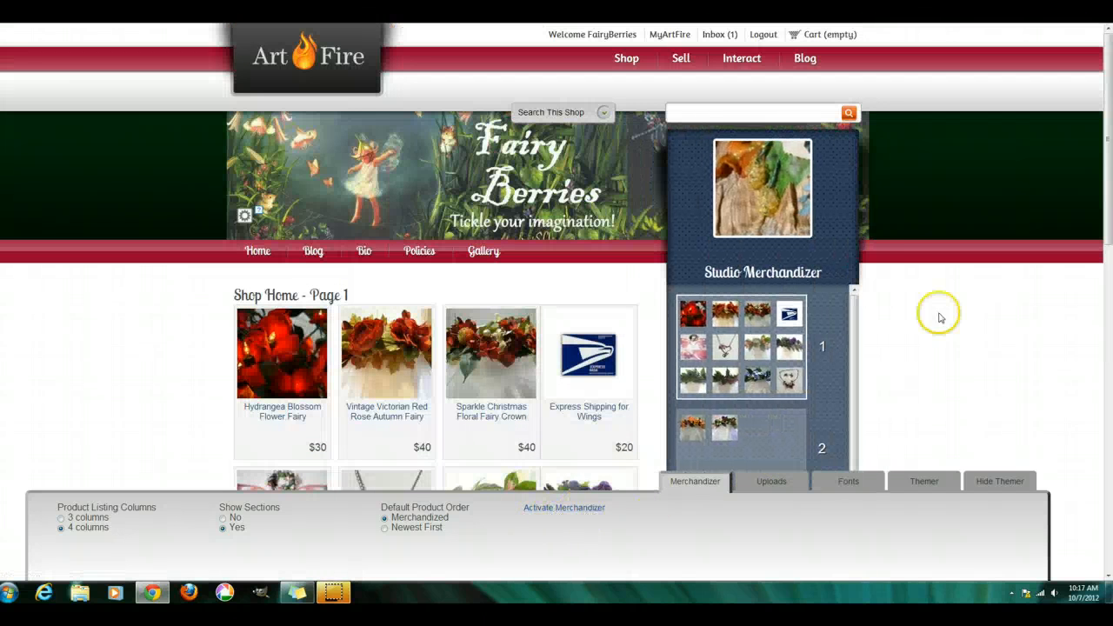
Step: Browse the Fonts choices and select Lobster Two under Retro as the heading font
click(770, 479)
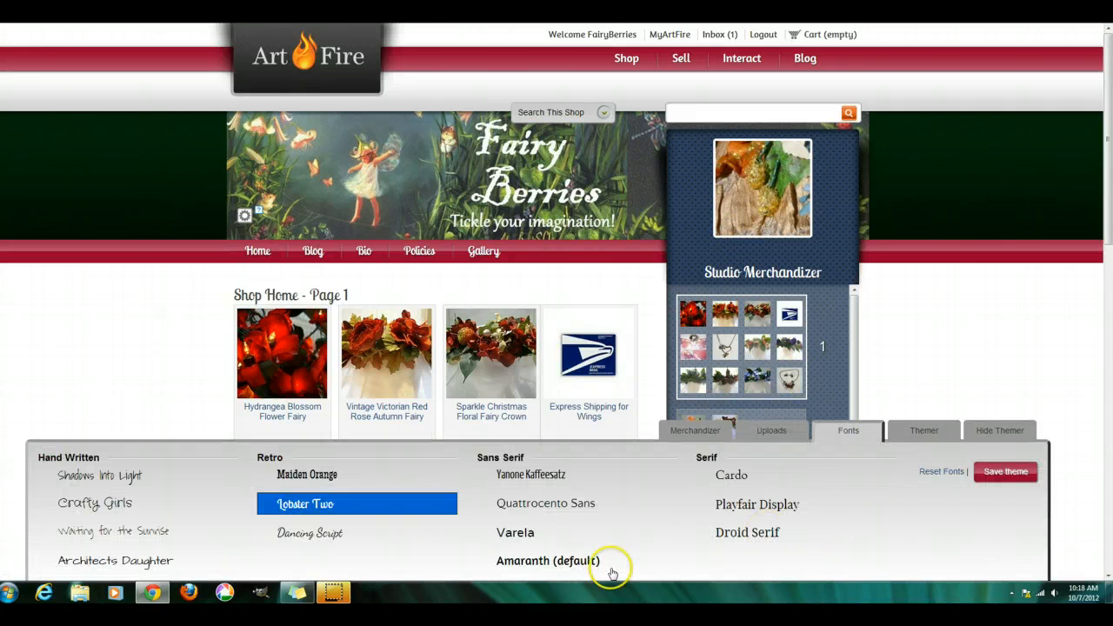
scroll(down, 3)
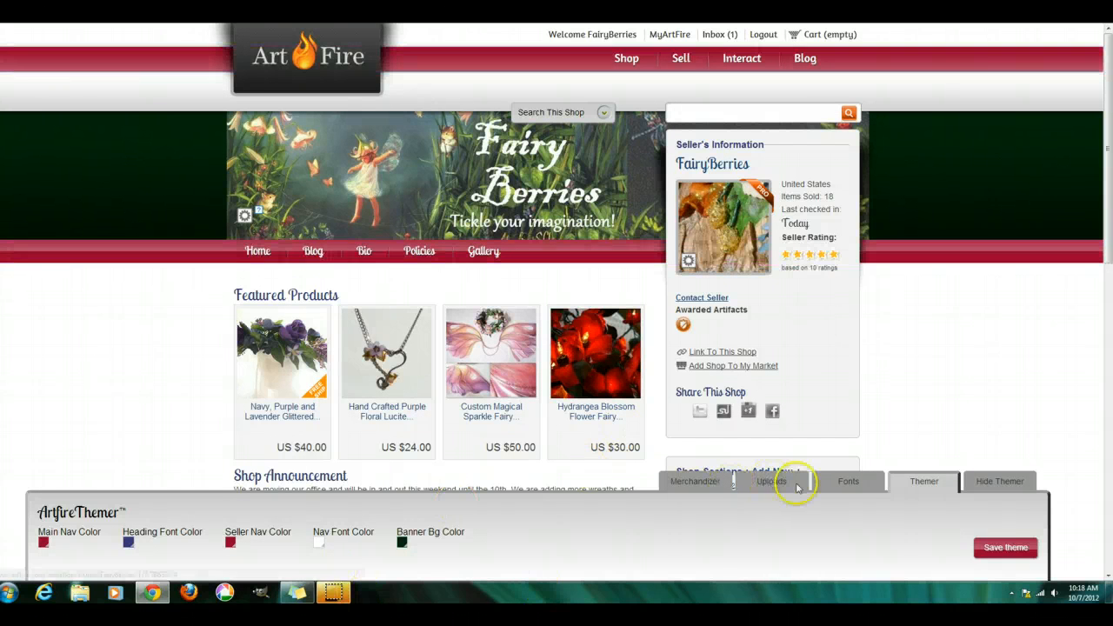
click(848, 480)
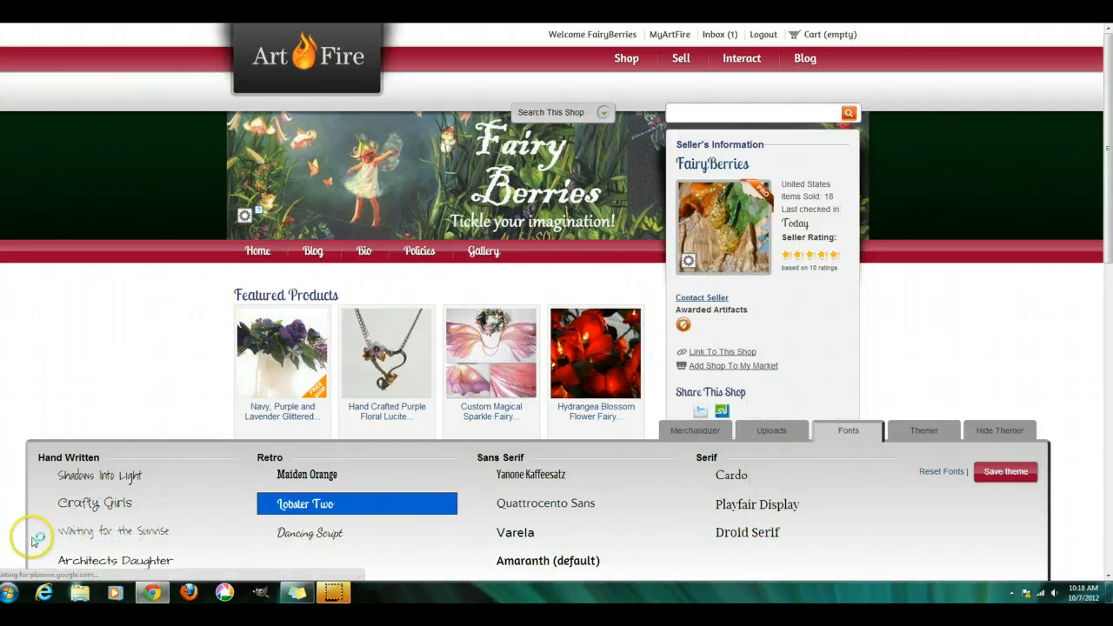
mouse_move(650, 465)
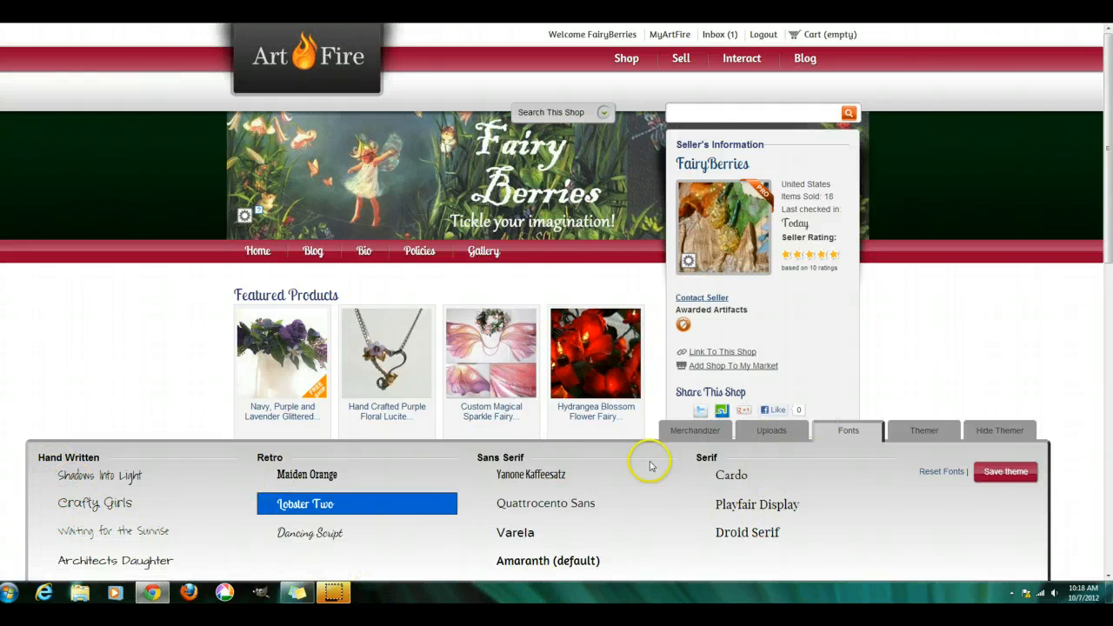
mouse_move(803, 546)
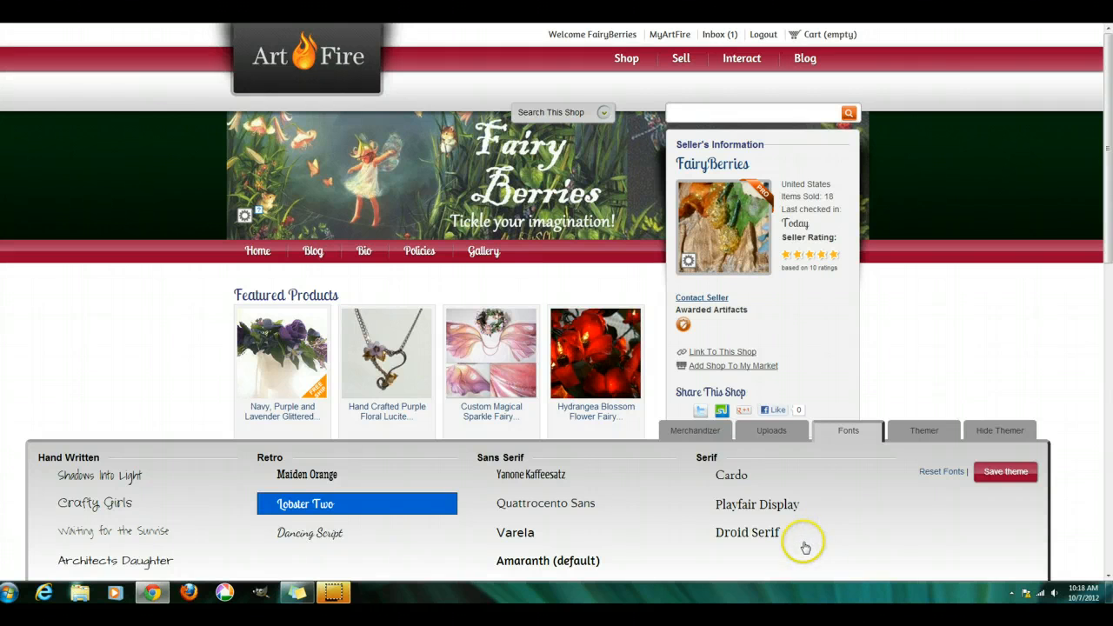
mouse_move(438, 571)
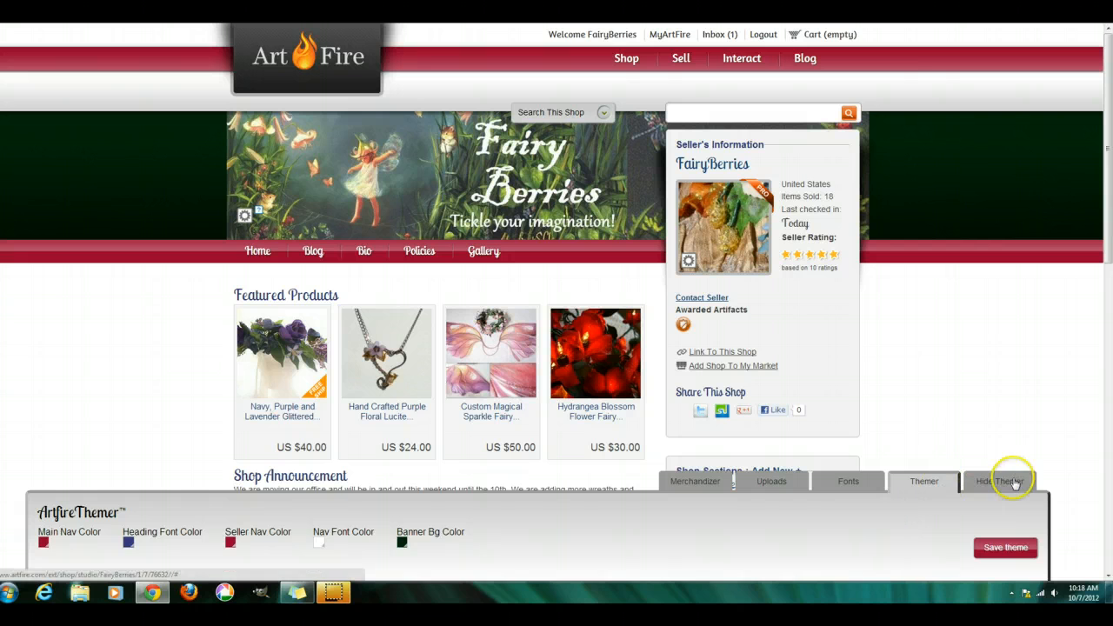
Step: Save the customized shop theme from the Themer panel
click(998, 480)
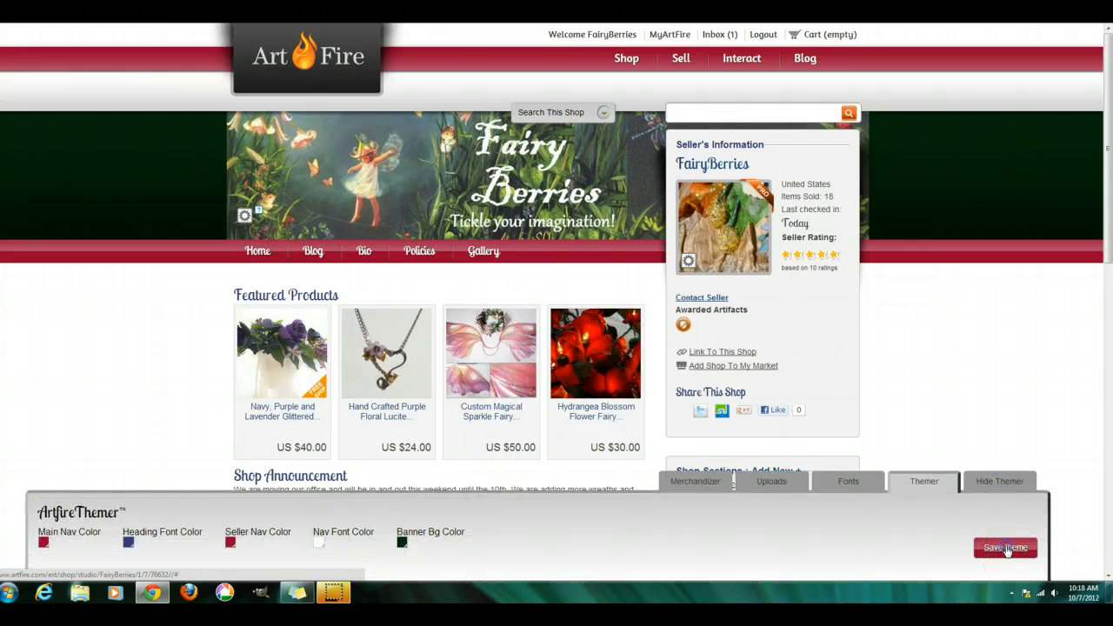
click(1004, 546)
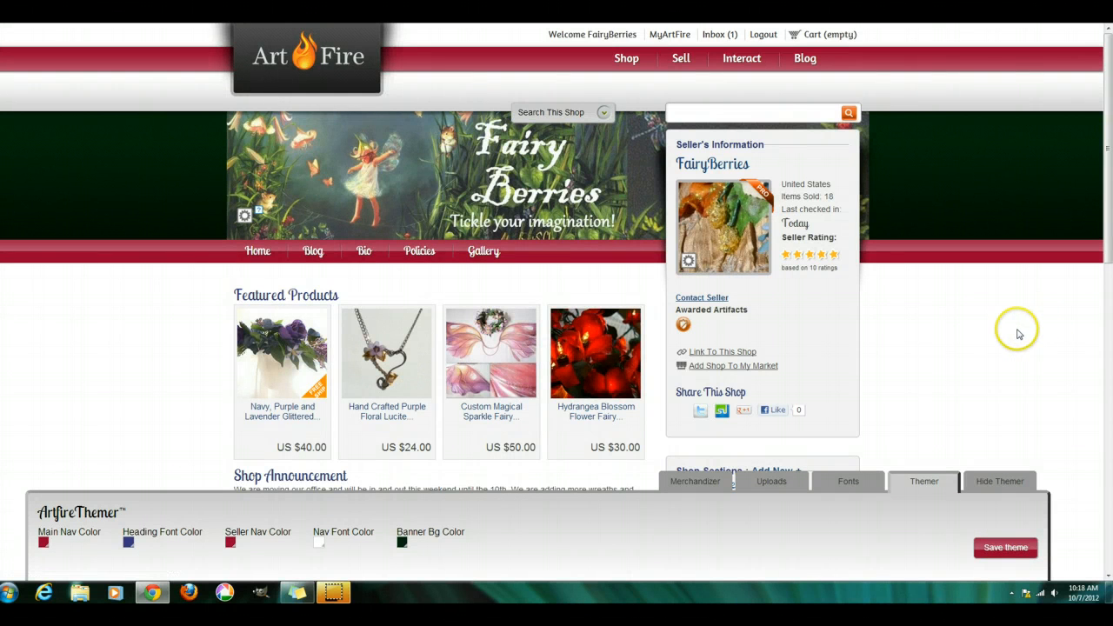
Step: Reorder the shop sections and bring up Hair Wreaths and Circlets for editing
scroll(down, 3)
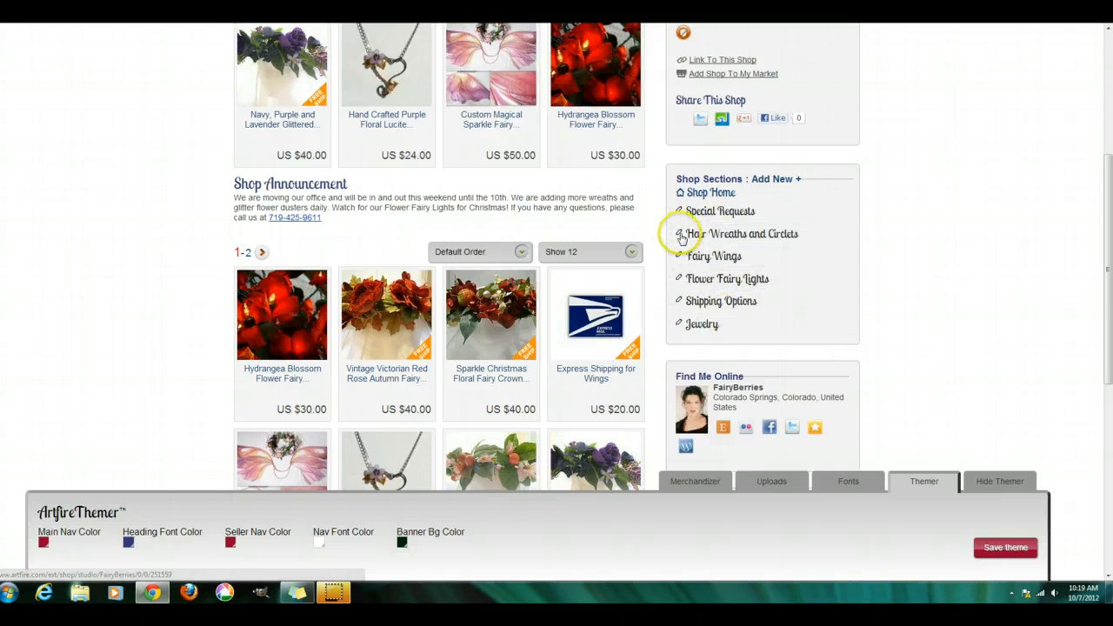
click(678, 233)
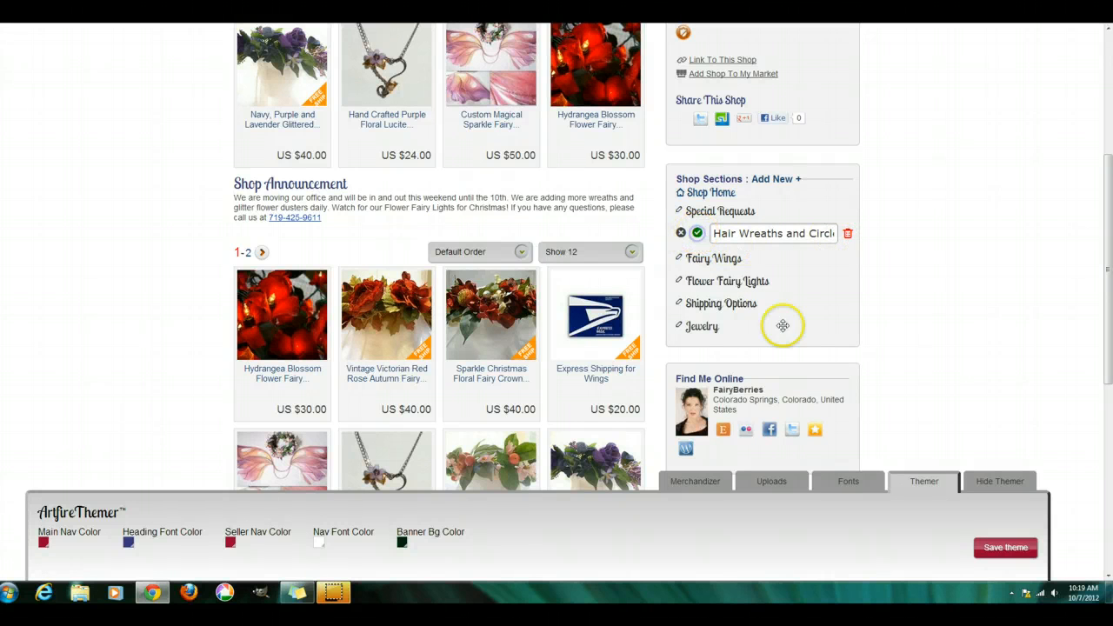
scroll(down, 3)
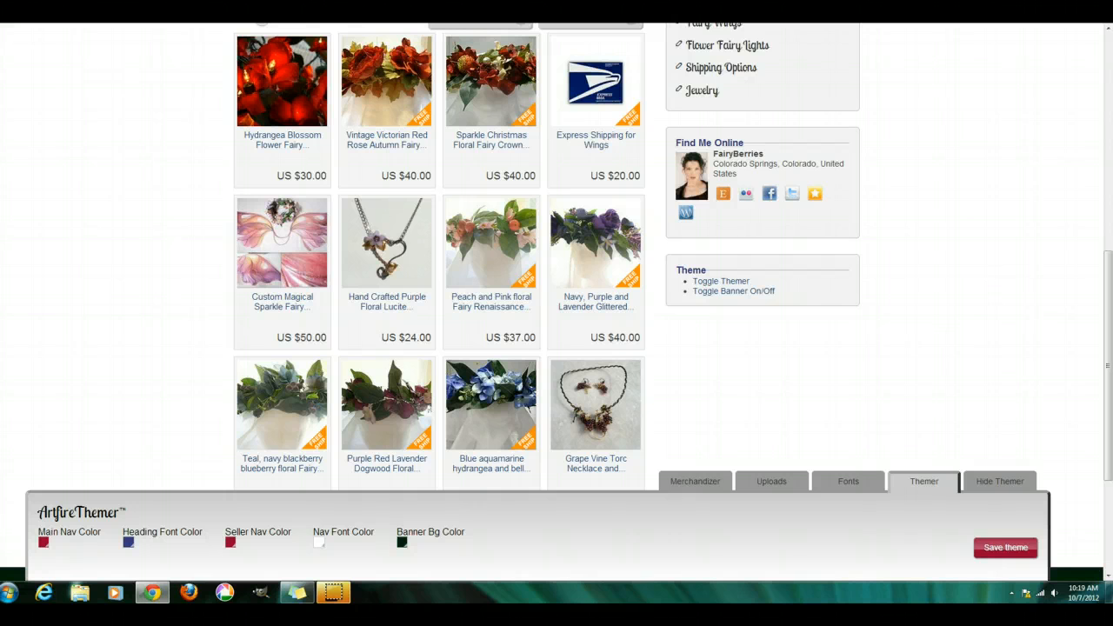
click(1005, 546)
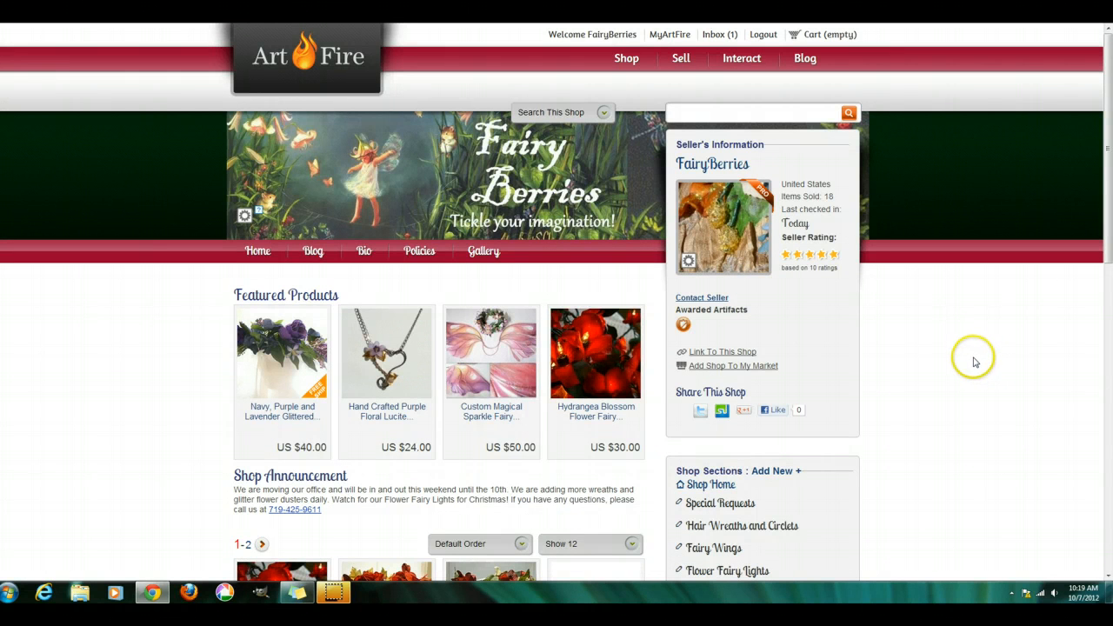
mouse_move(915, 410)
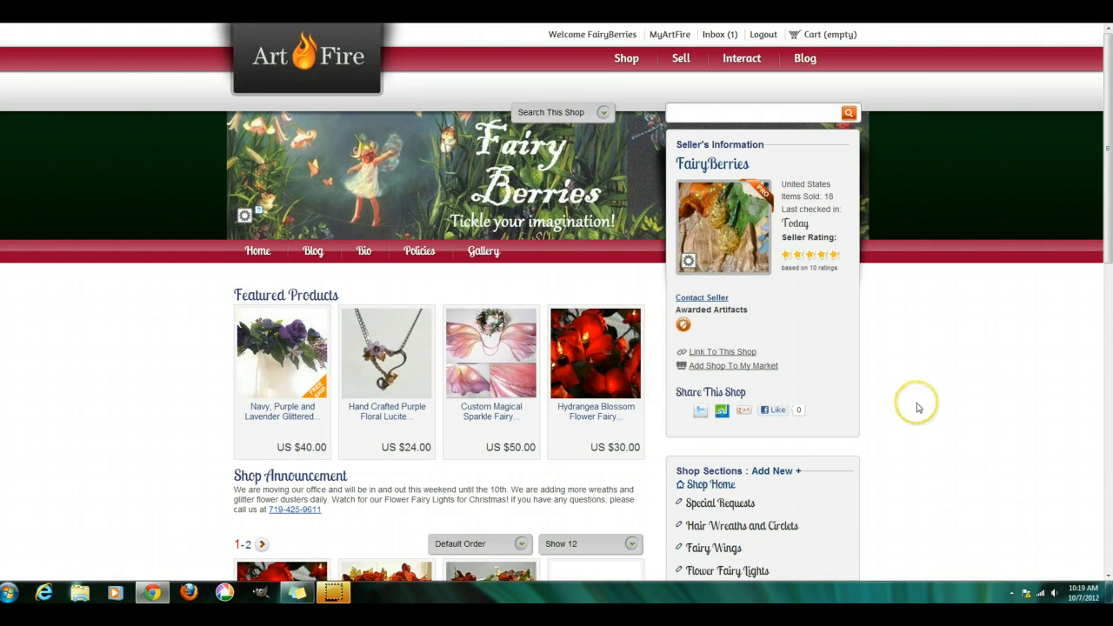
mouse_move(928, 400)
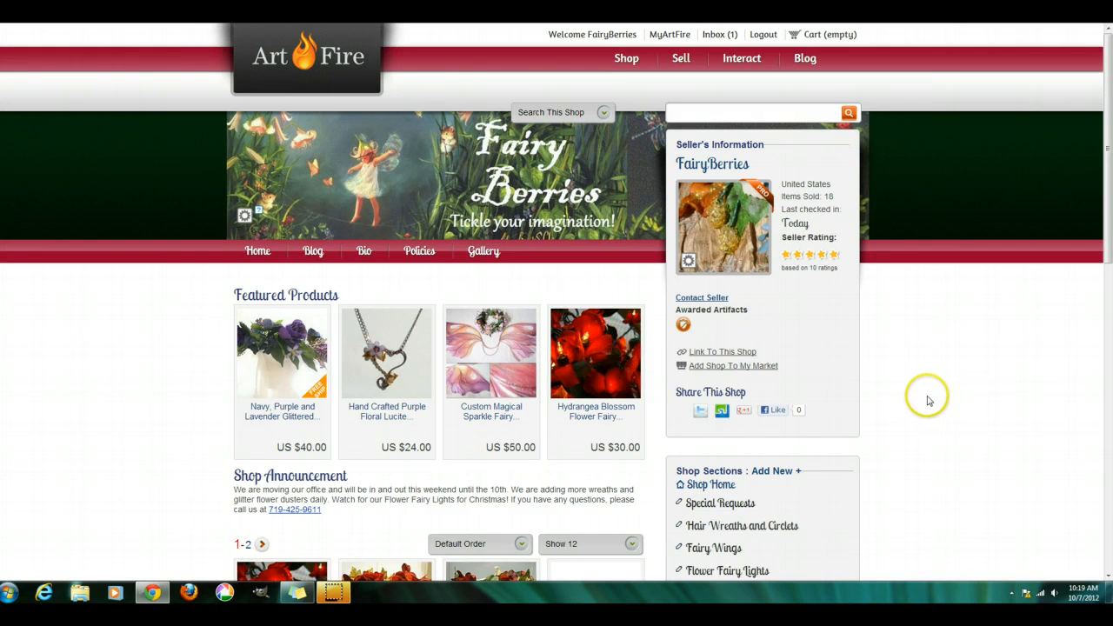
mouse_move(921, 389)
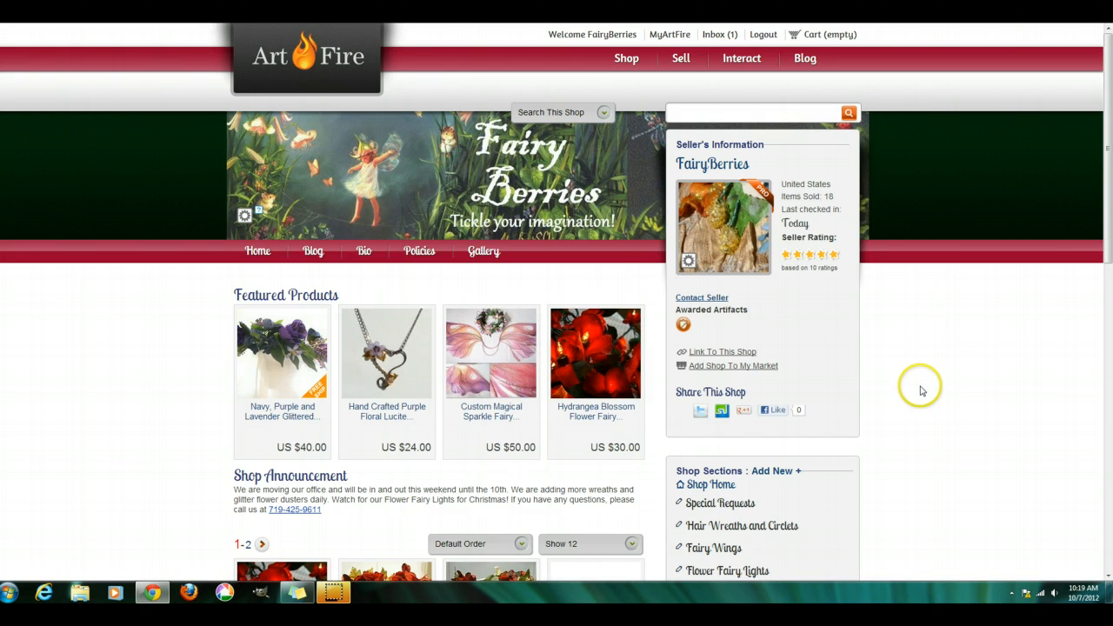
mouse_move(914, 390)
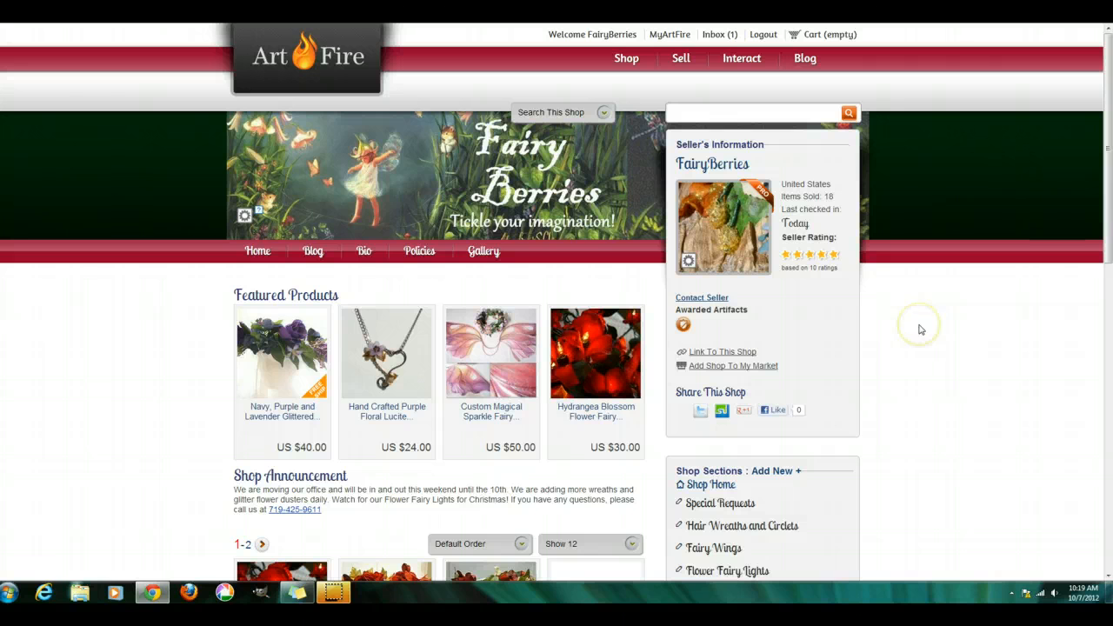
mouse_move(920, 328)
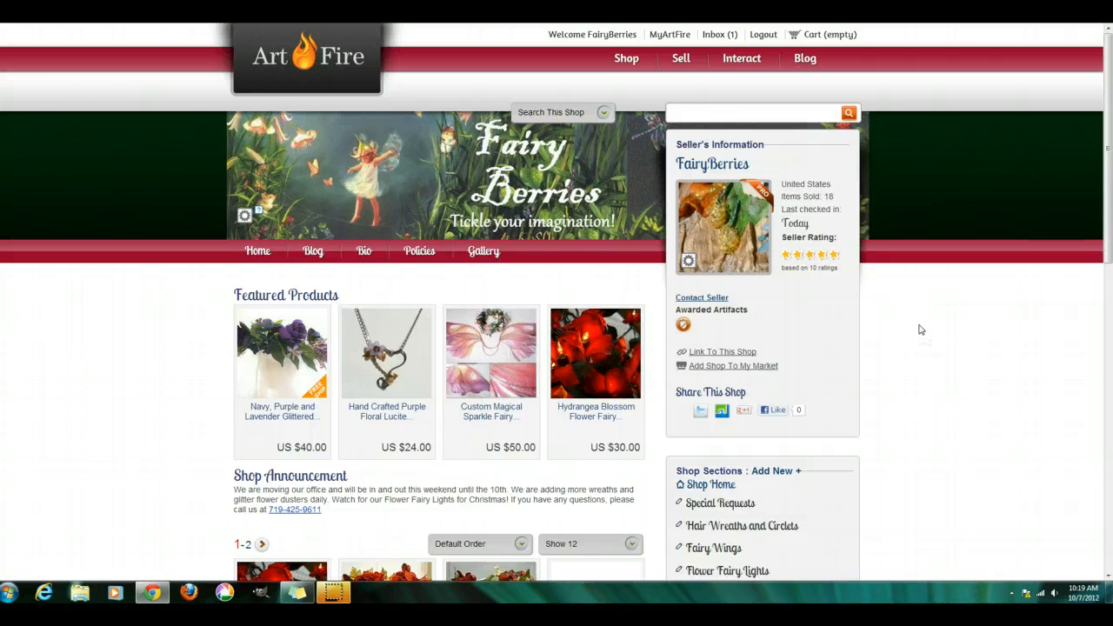